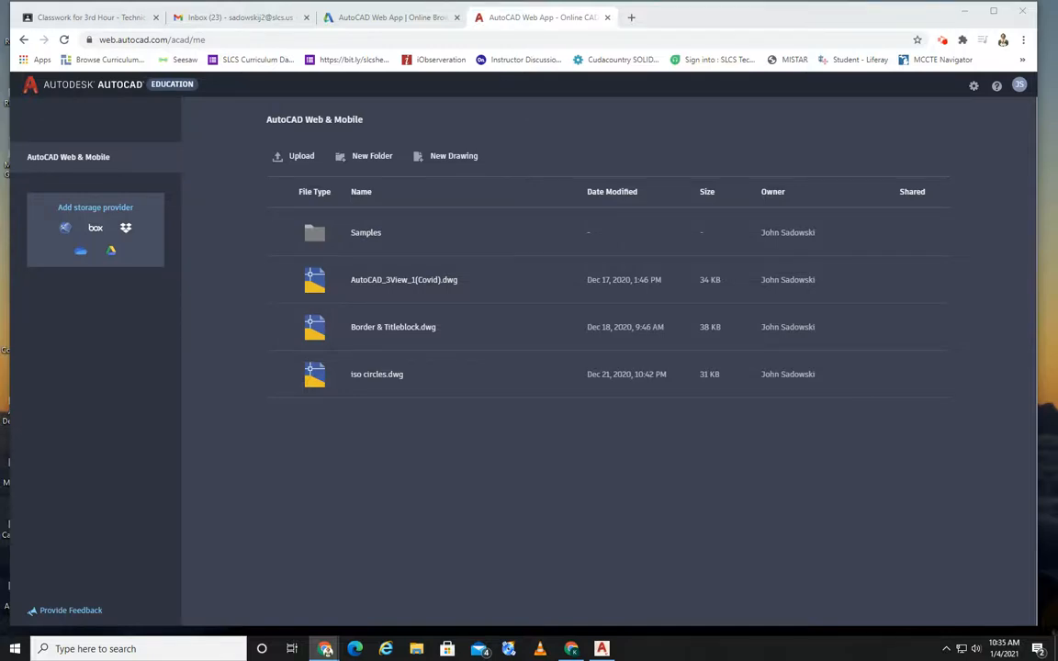
mouse_move(924, 253)
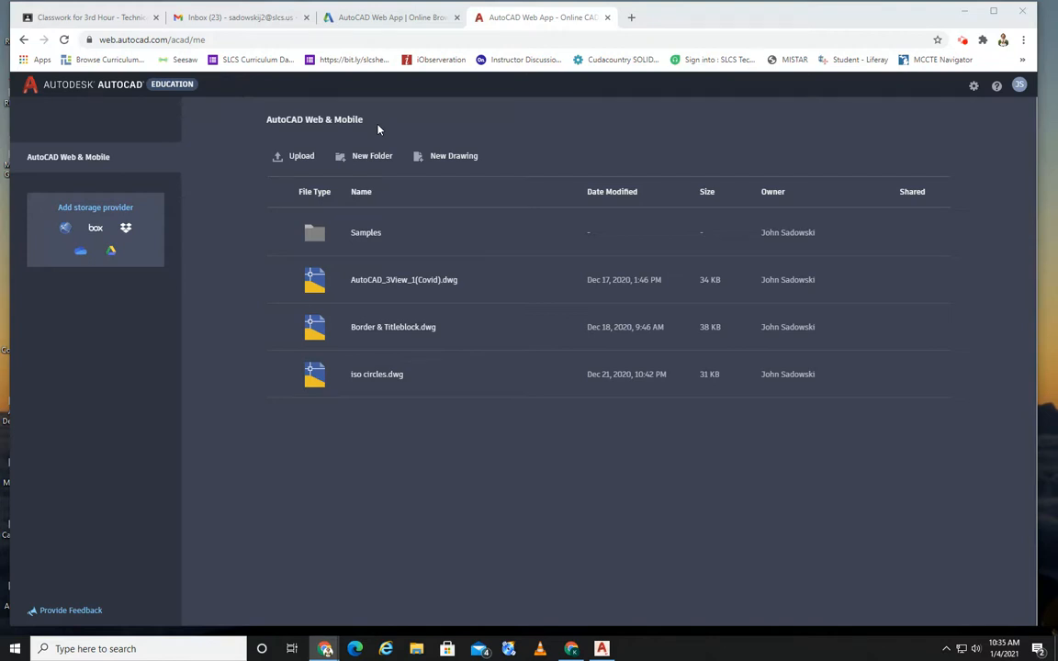
mouse_move(547, 147)
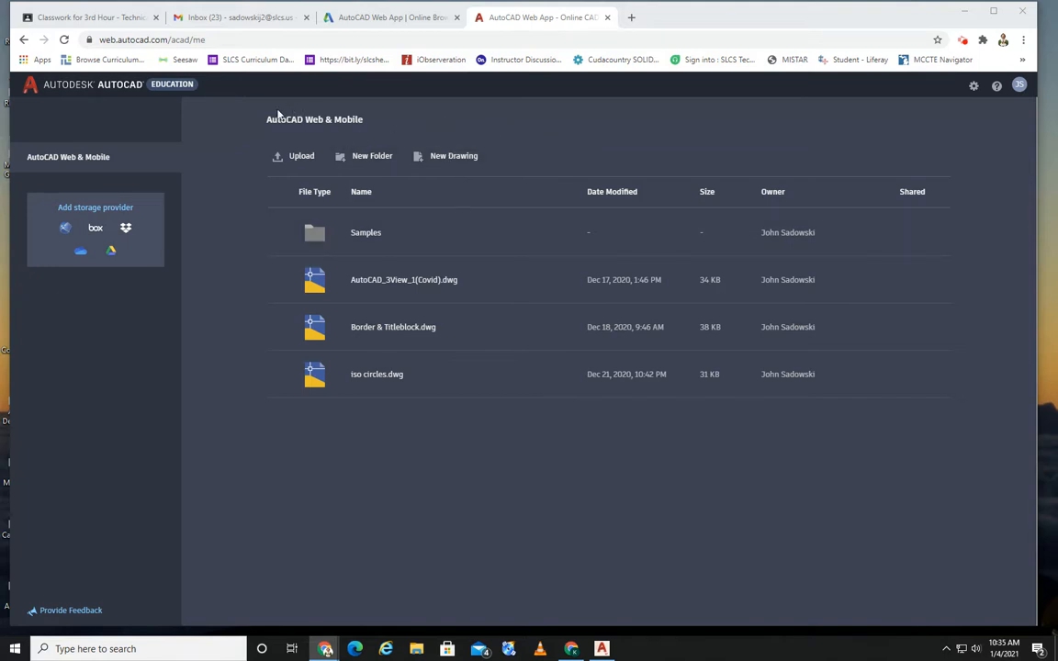
mouse_move(451, 186)
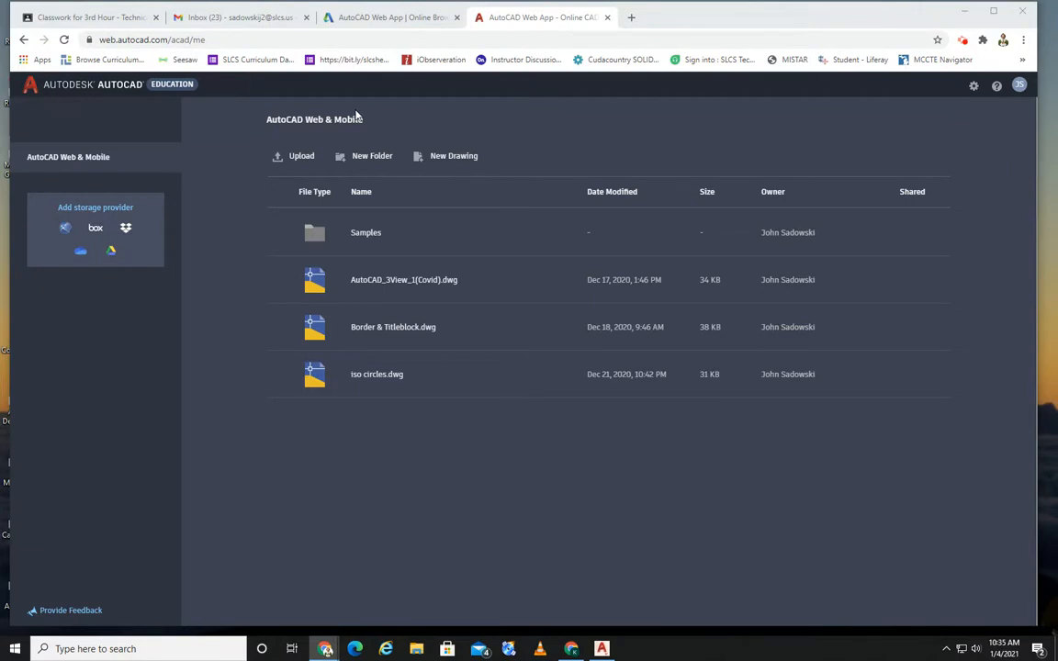
mouse_move(493, 138)
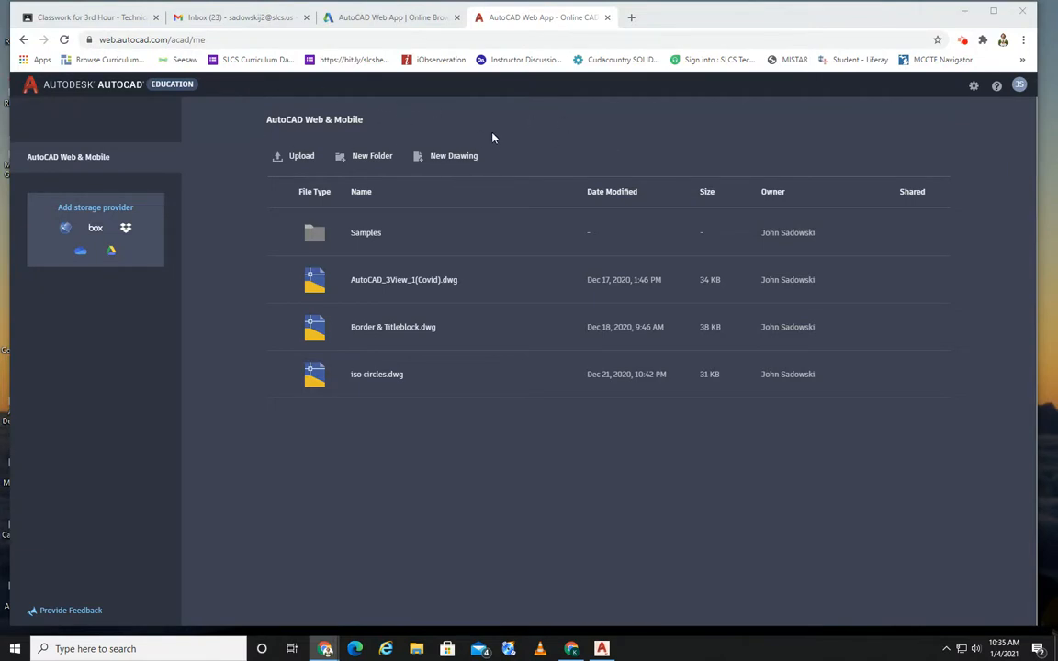
mouse_move(485, 121)
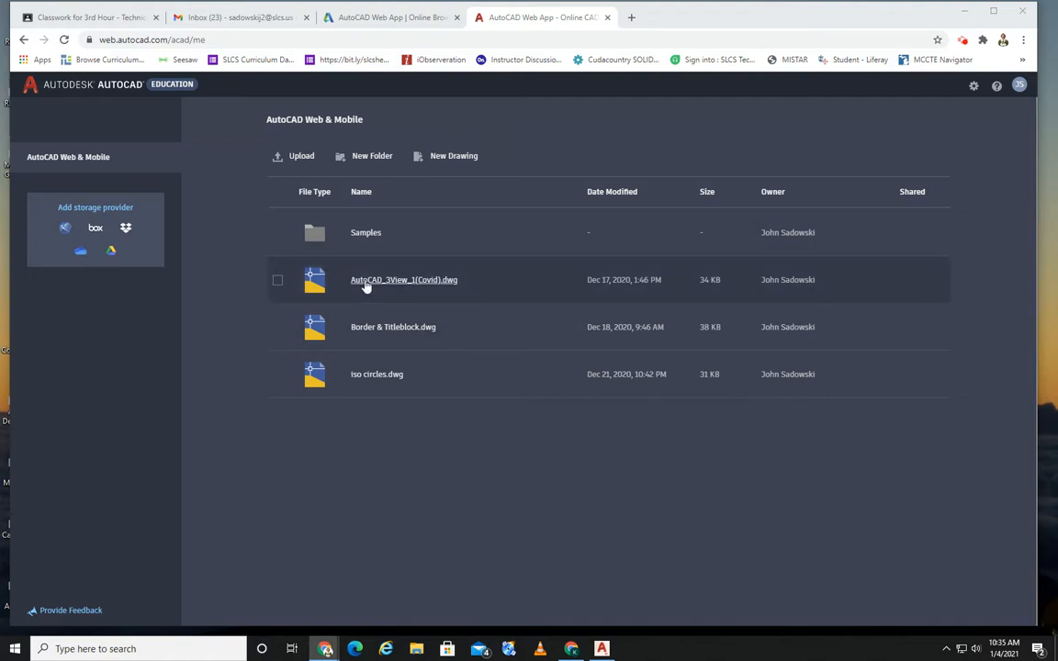
mouse_move(365, 327)
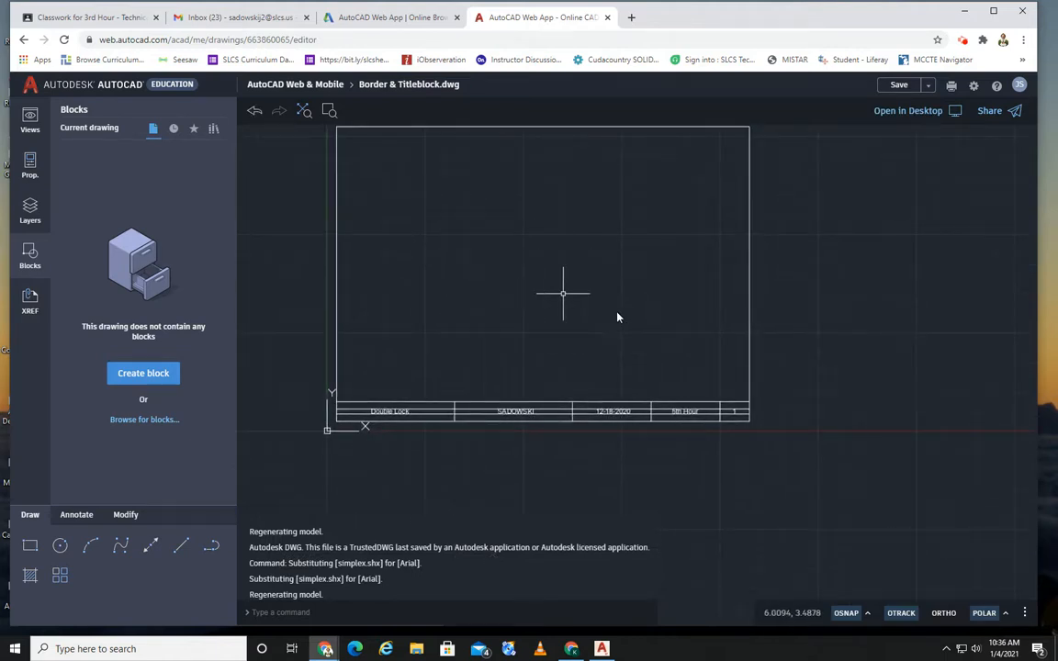
mouse_move(341, 154)
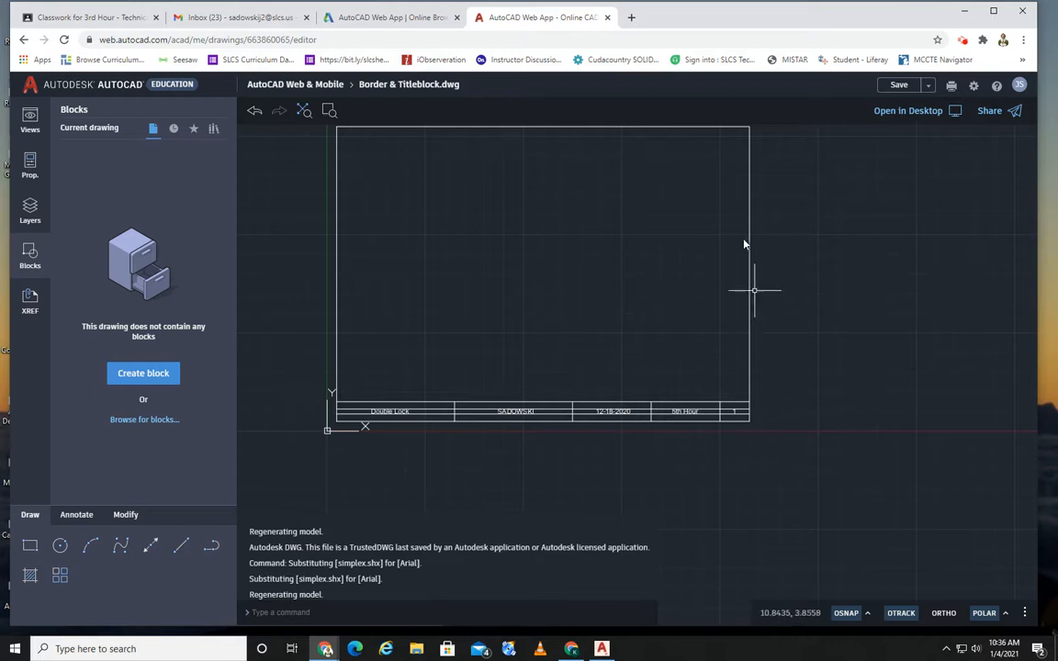
mouse_move(452, 310)
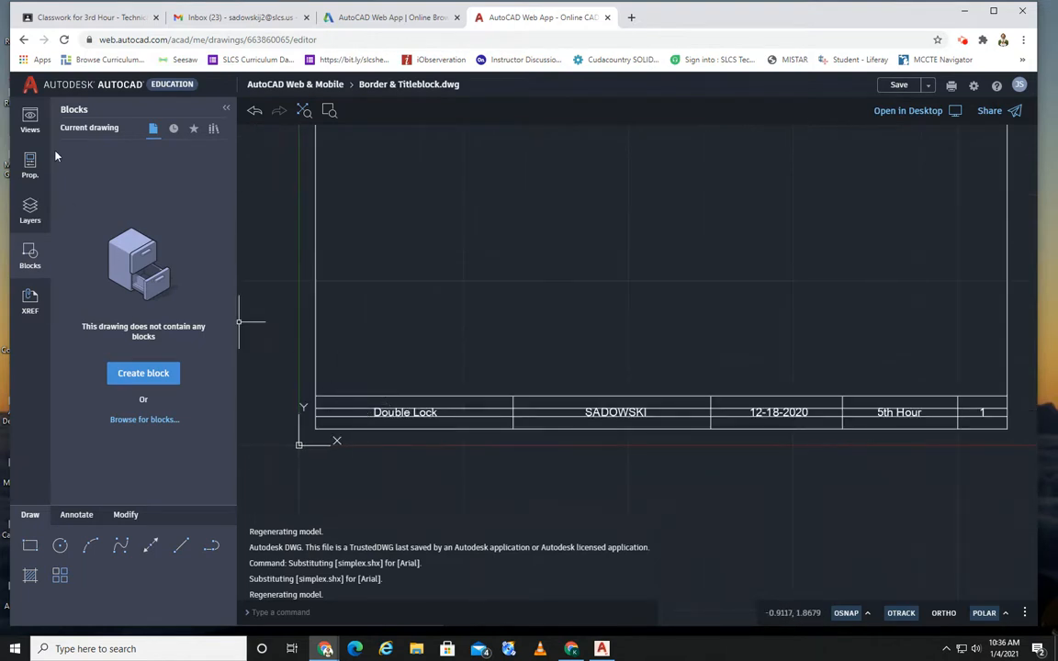
- Inspect the Double Lock title text in MTEDIT, then review the Save As options
click(29, 120)
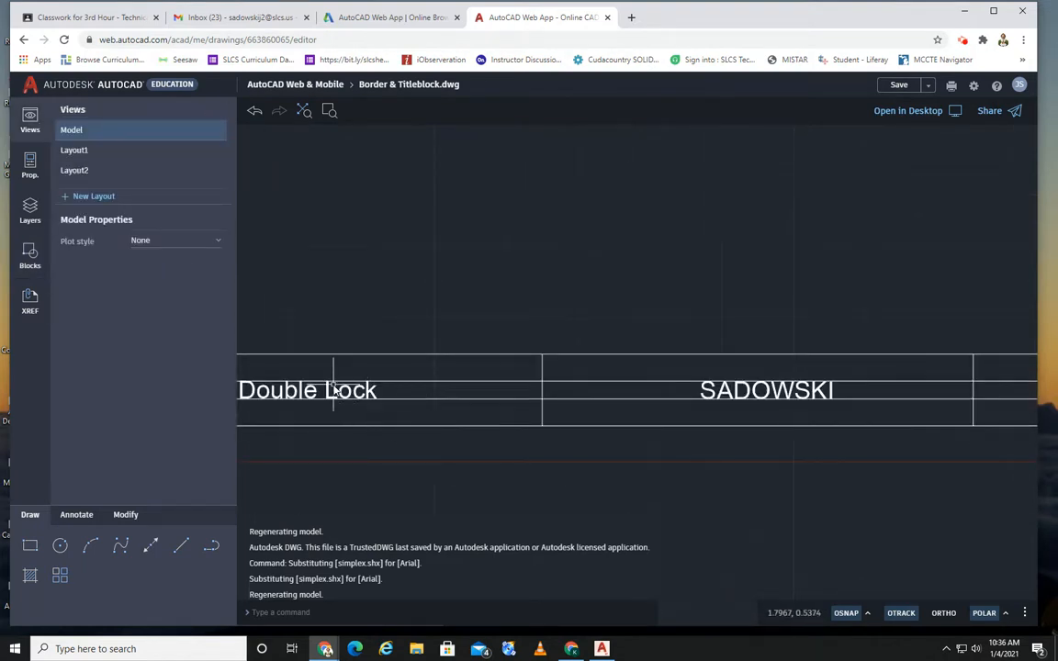
double_click(306, 389)
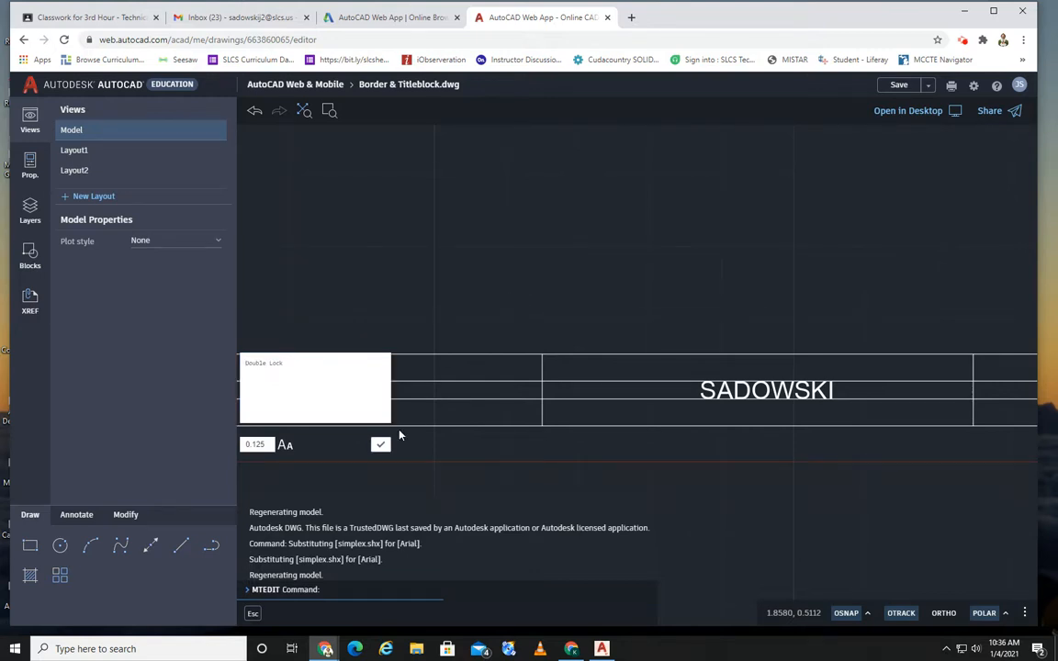
click(380, 445)
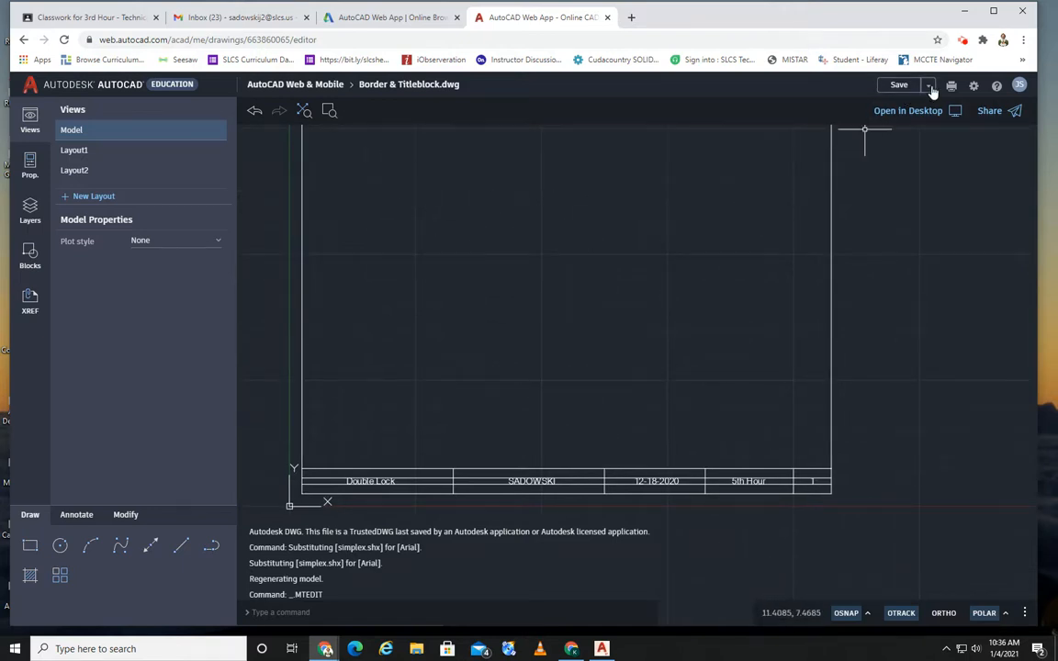
click(928, 84)
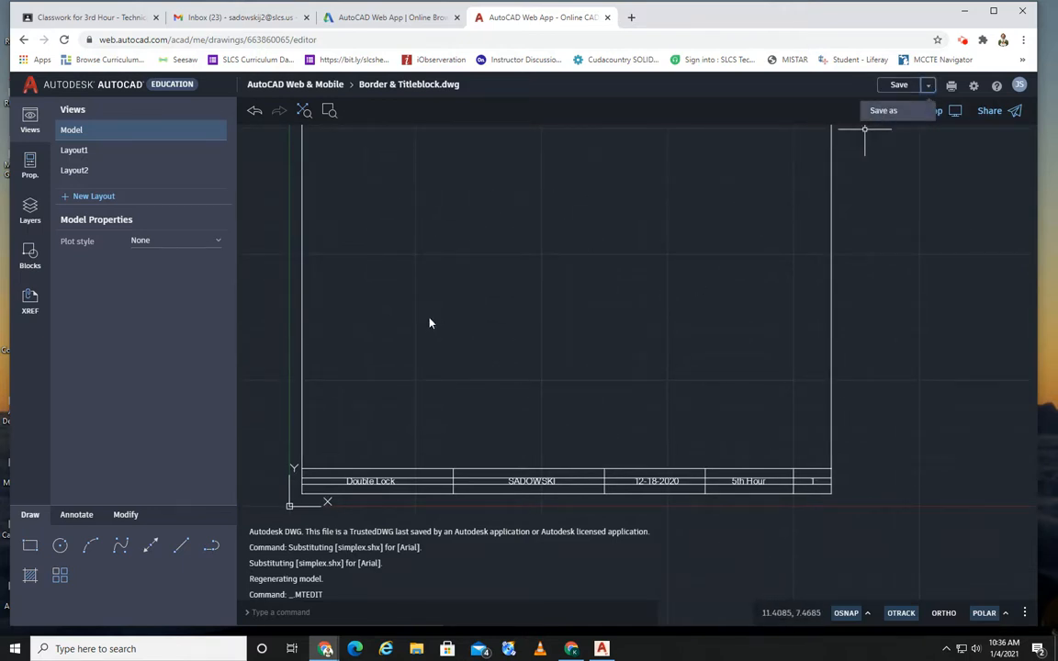
mouse_move(487, 112)
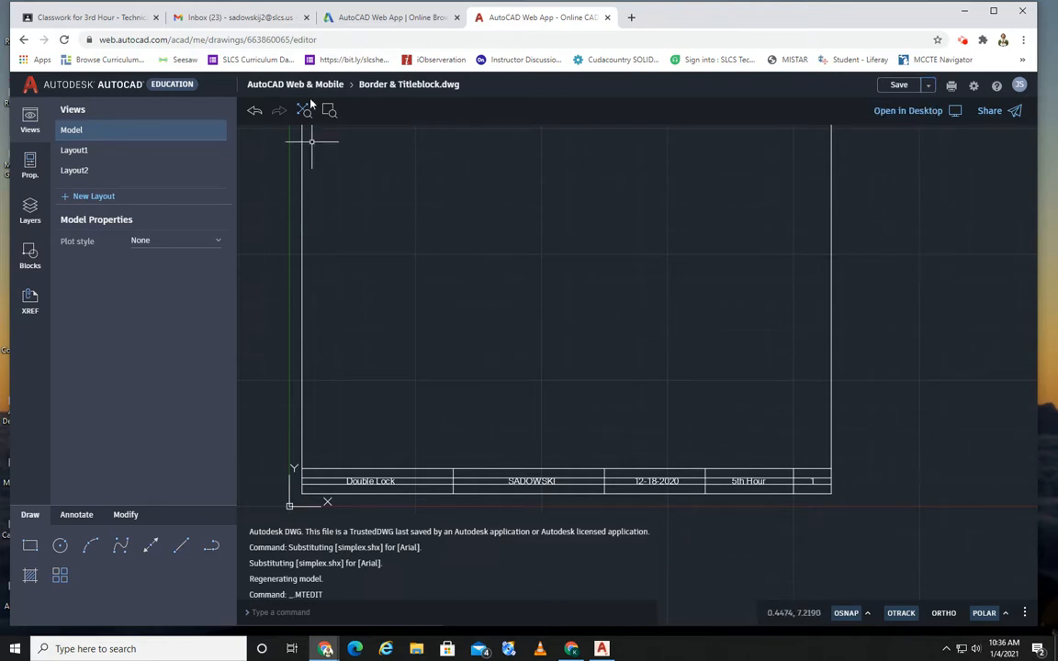
- Discard changes to Border & Titleblock and open AutoCAD_3View_1(Covid).dwg
click(24, 39)
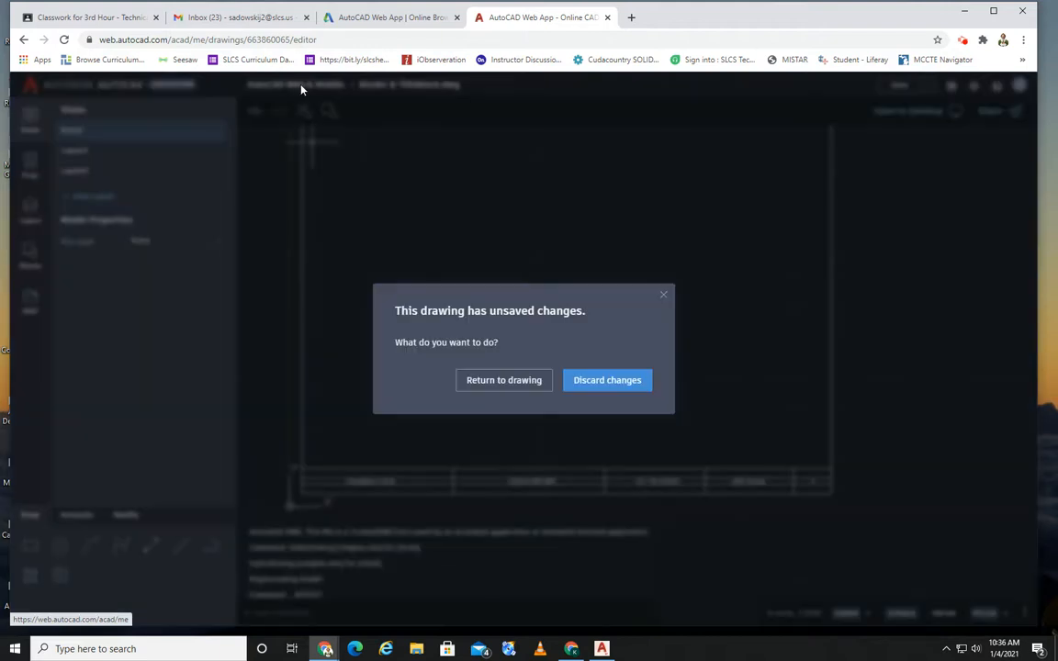
click(607, 379)
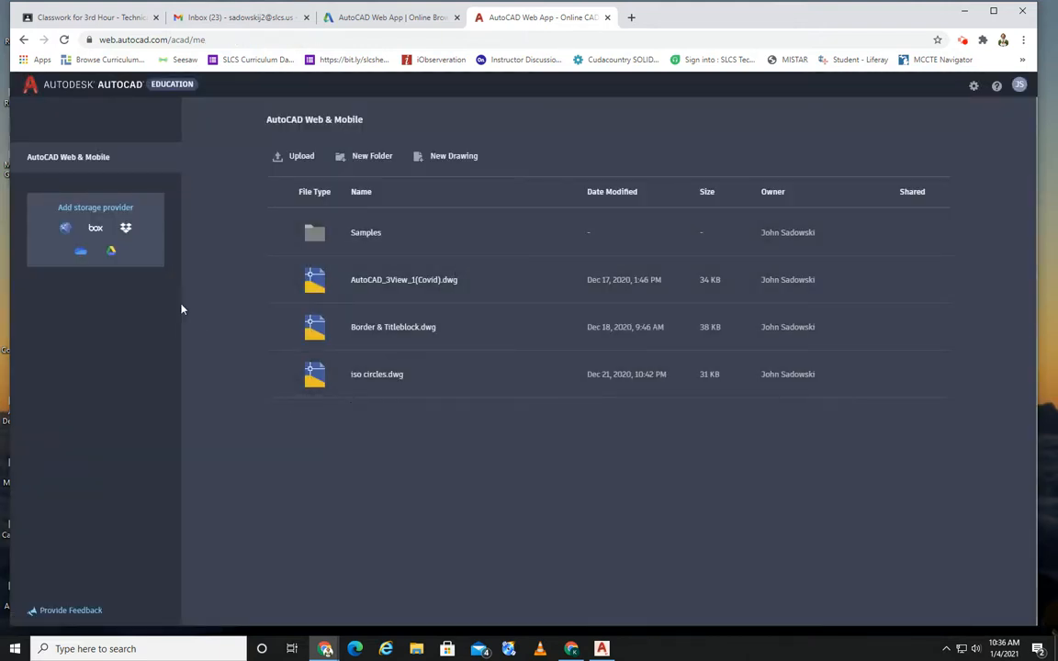
mouse_move(225, 312)
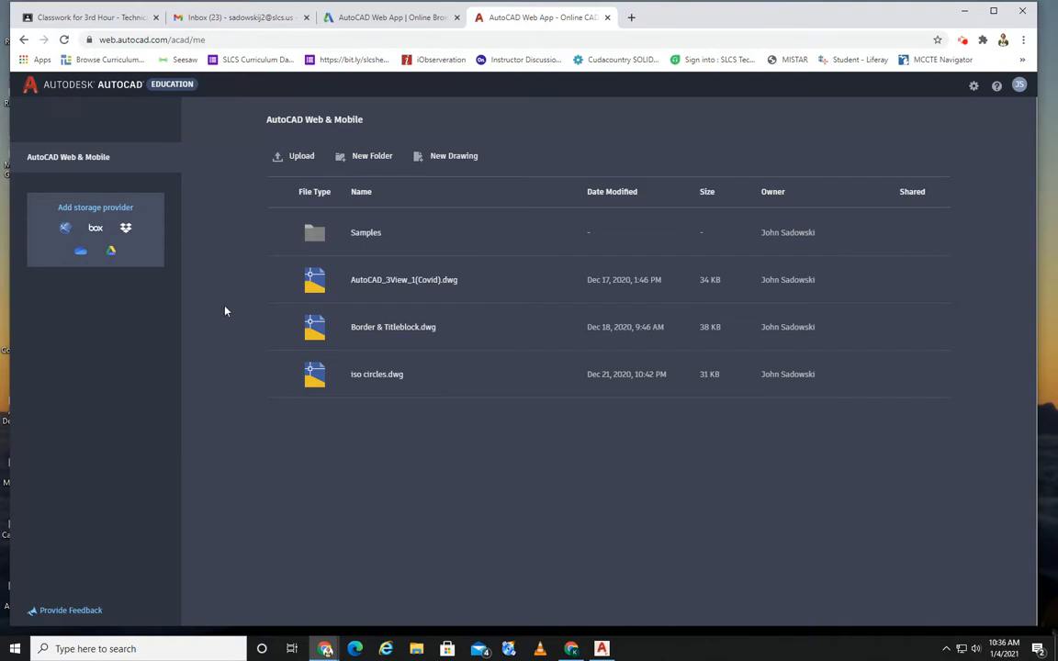
double_click(405, 279)
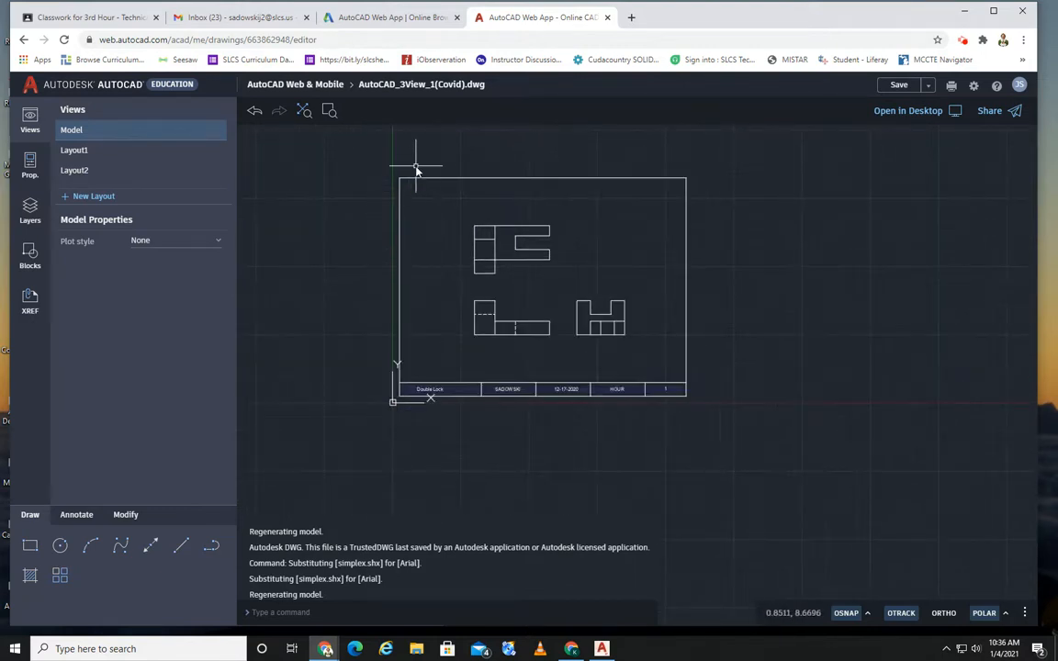
- Erase the old border and title block, keeping only the three orthographic views
click(438, 178)
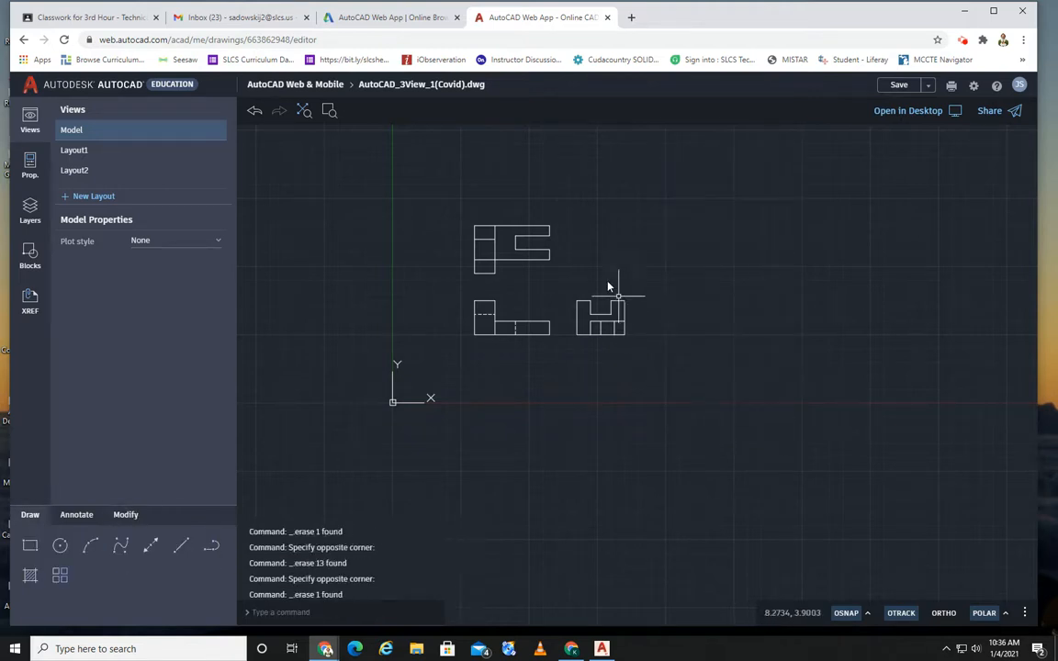
drag(610, 286, 504, 303)
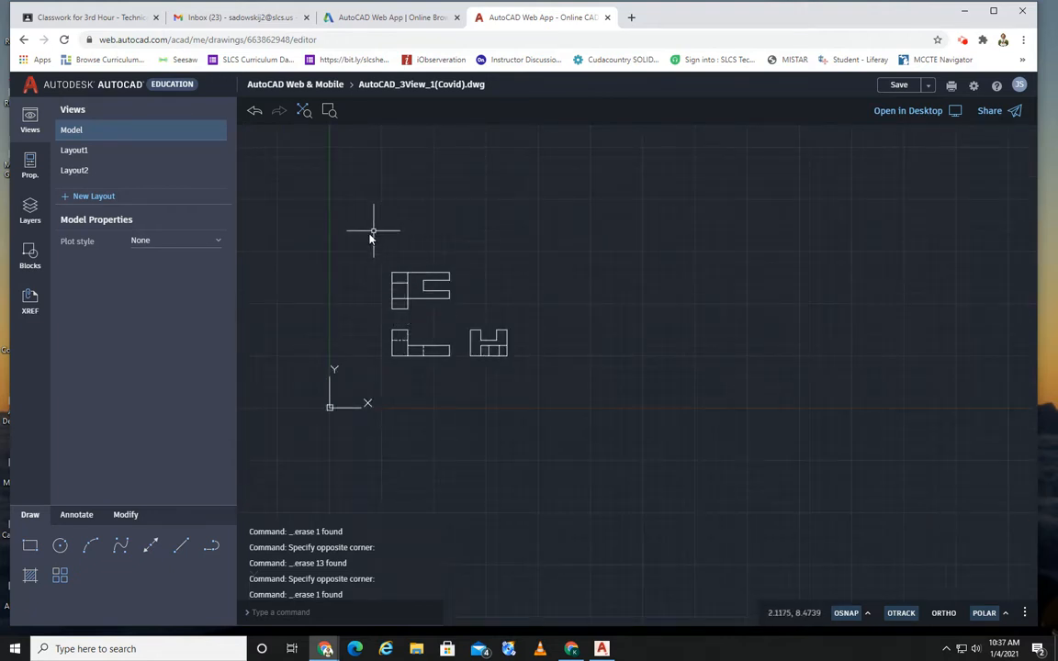
mouse_move(529, 245)
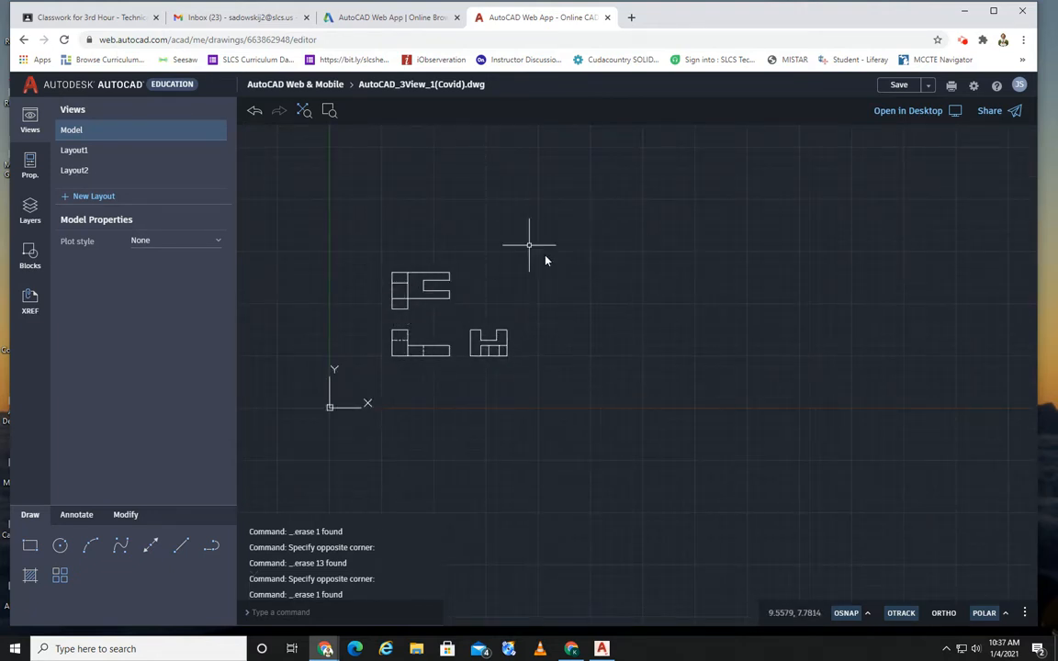
mouse_move(364, 246)
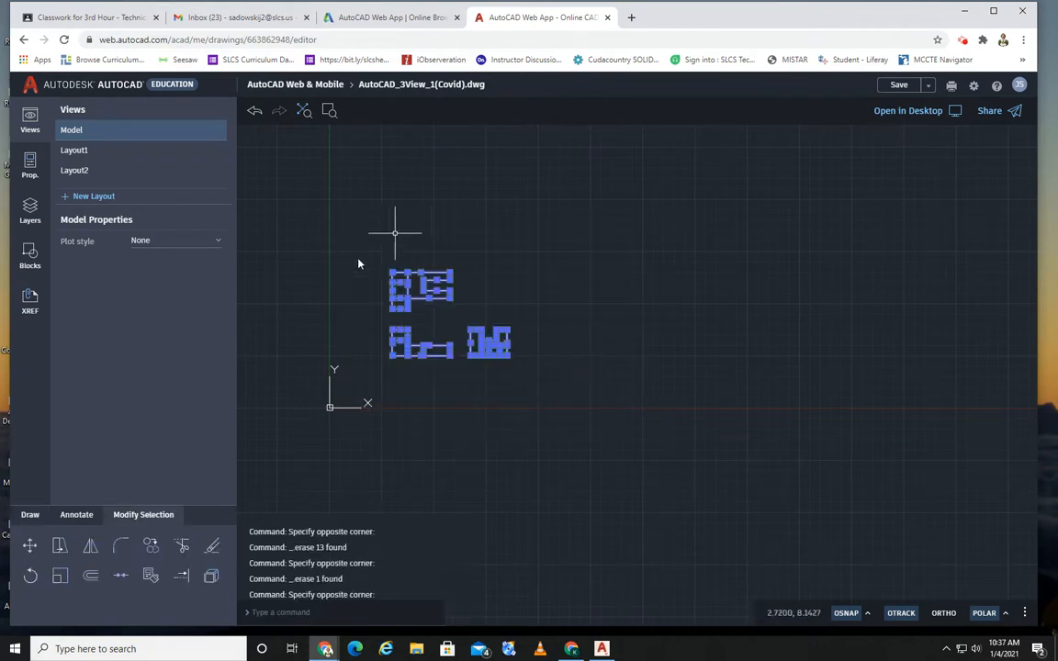
mouse_move(523, 254)
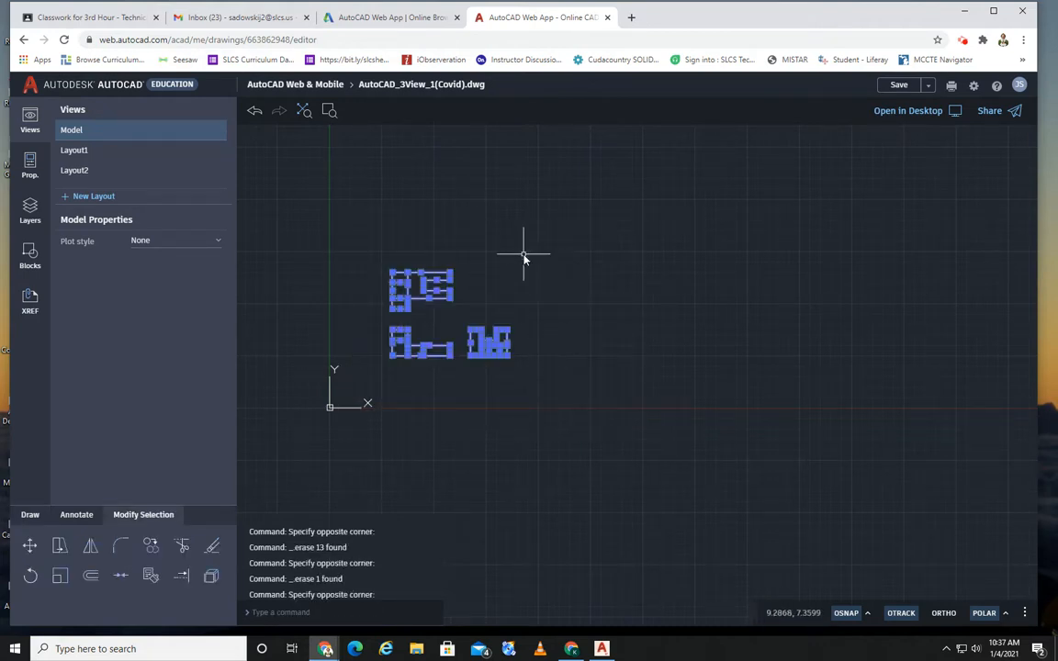
key(Escape)
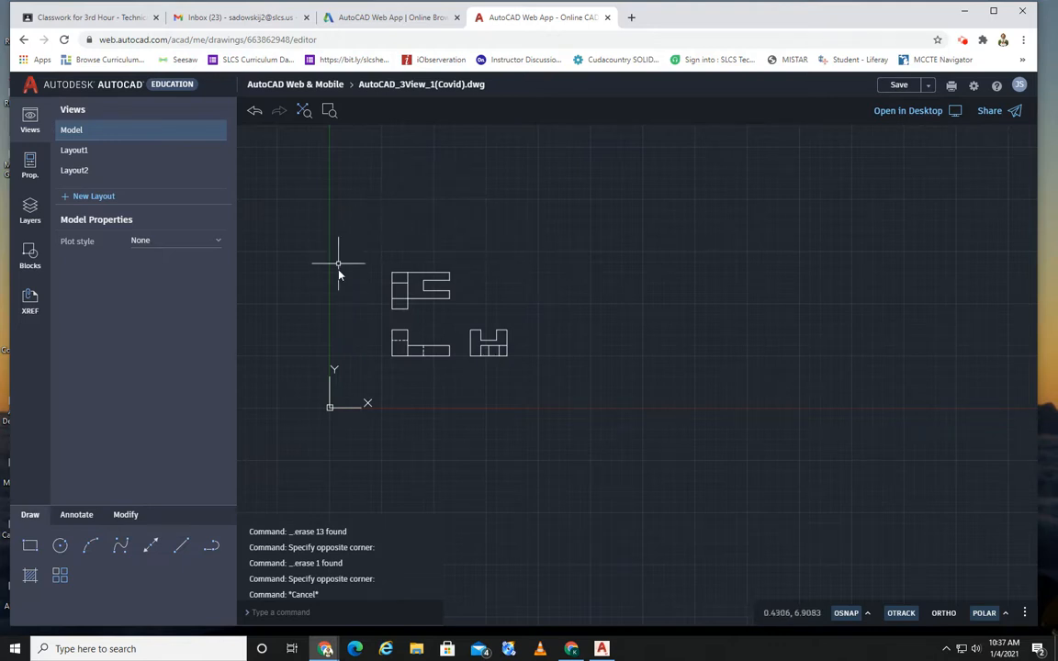
mouse_move(415, 220)
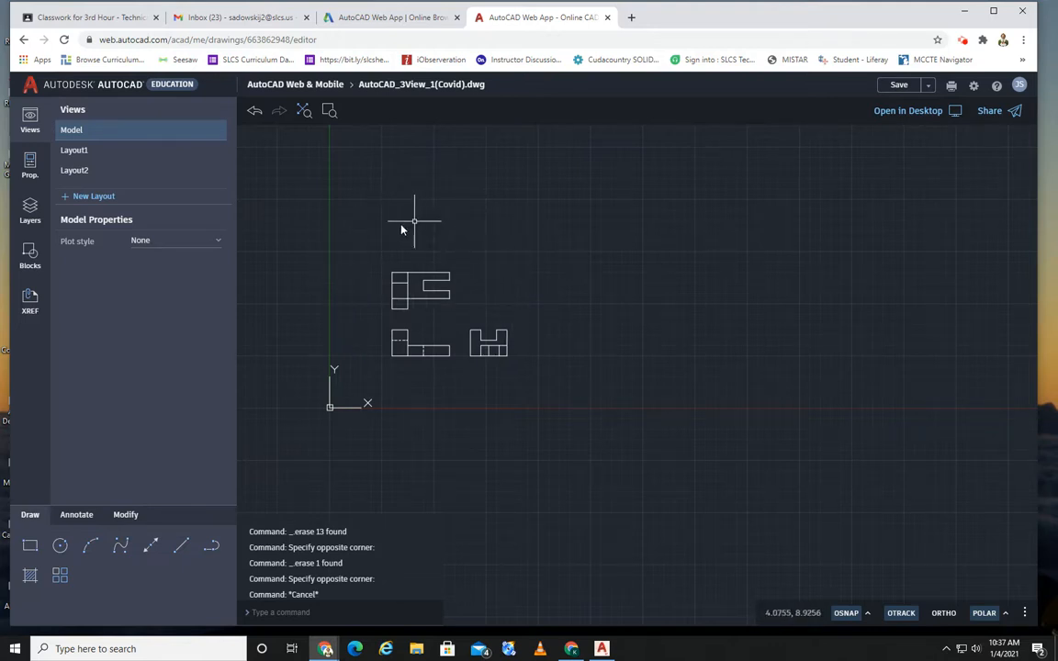
mouse_move(577, 300)
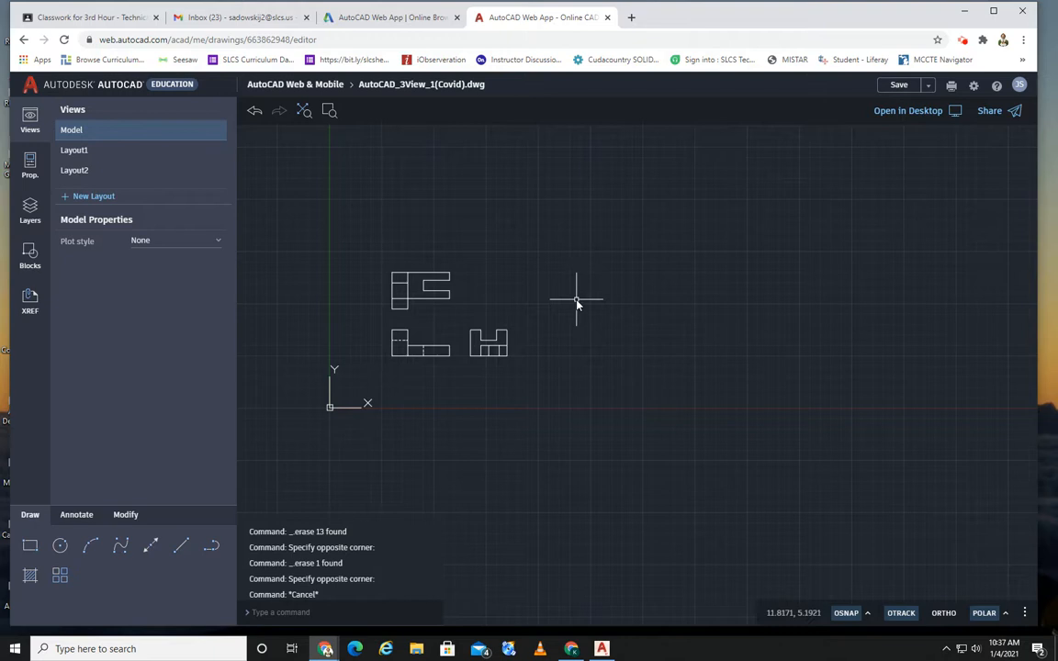
mouse_move(567, 287)
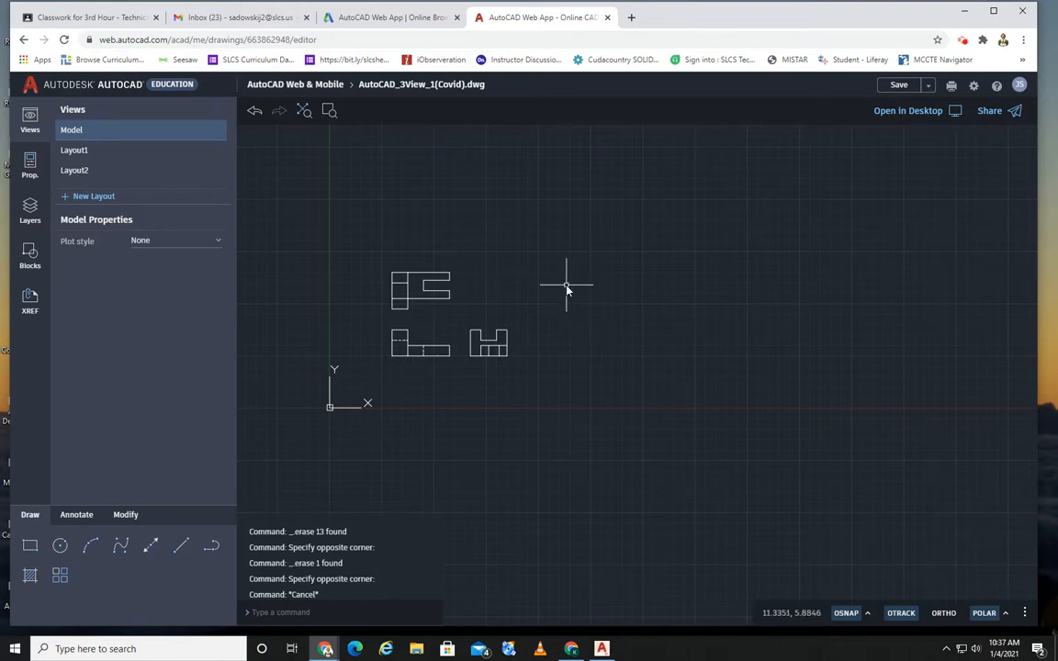
mouse_move(553, 281)
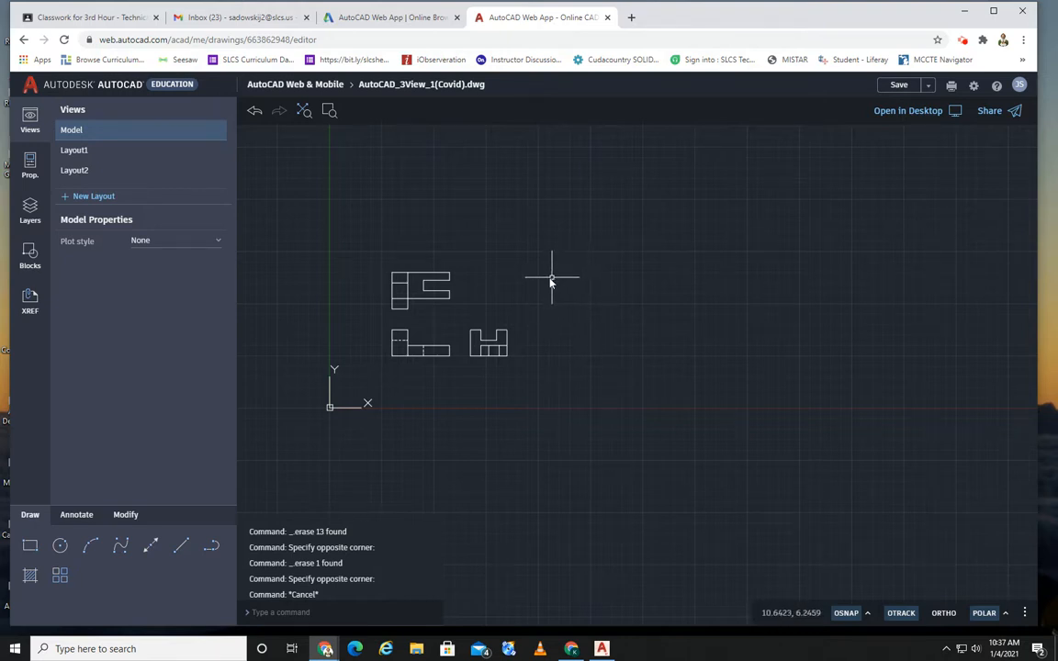
mouse_move(549, 279)
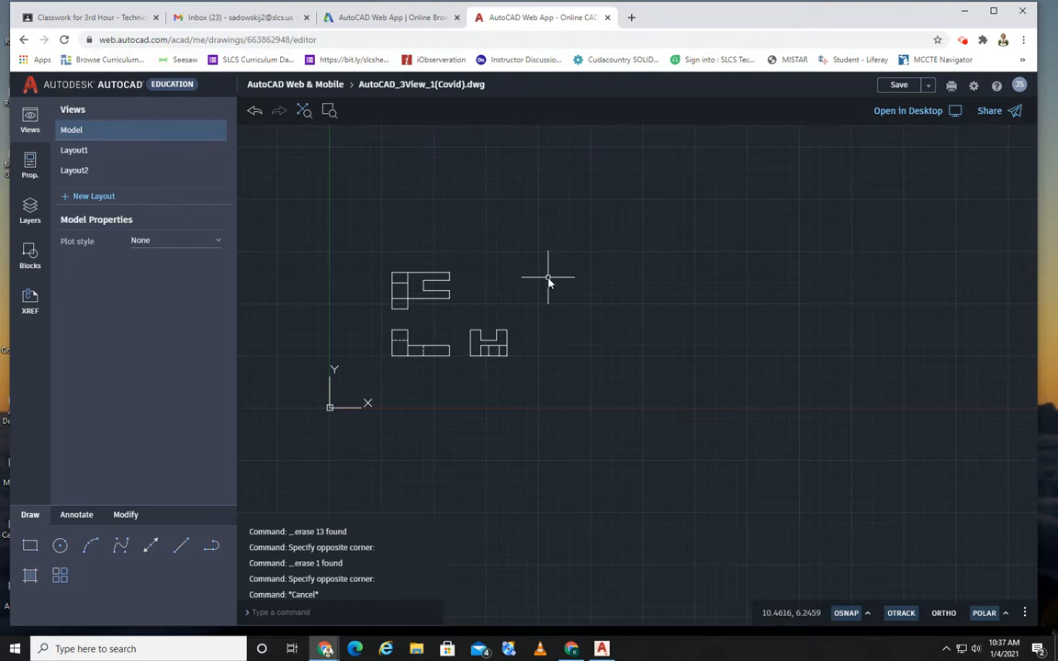
mouse_move(397, 151)
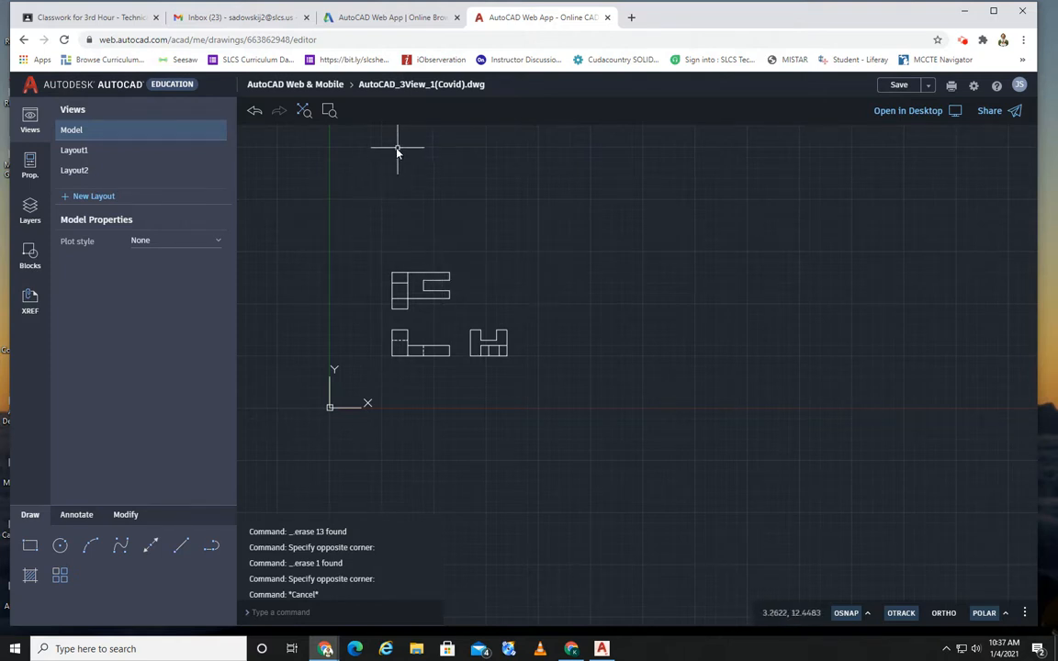
mouse_move(380, 149)
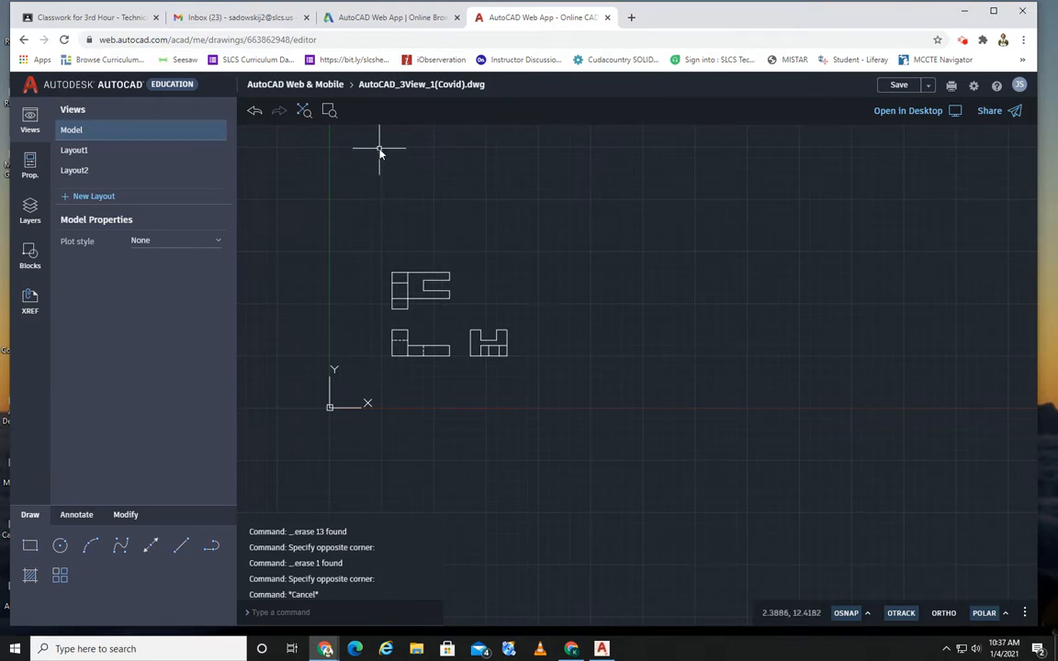
mouse_move(175, 270)
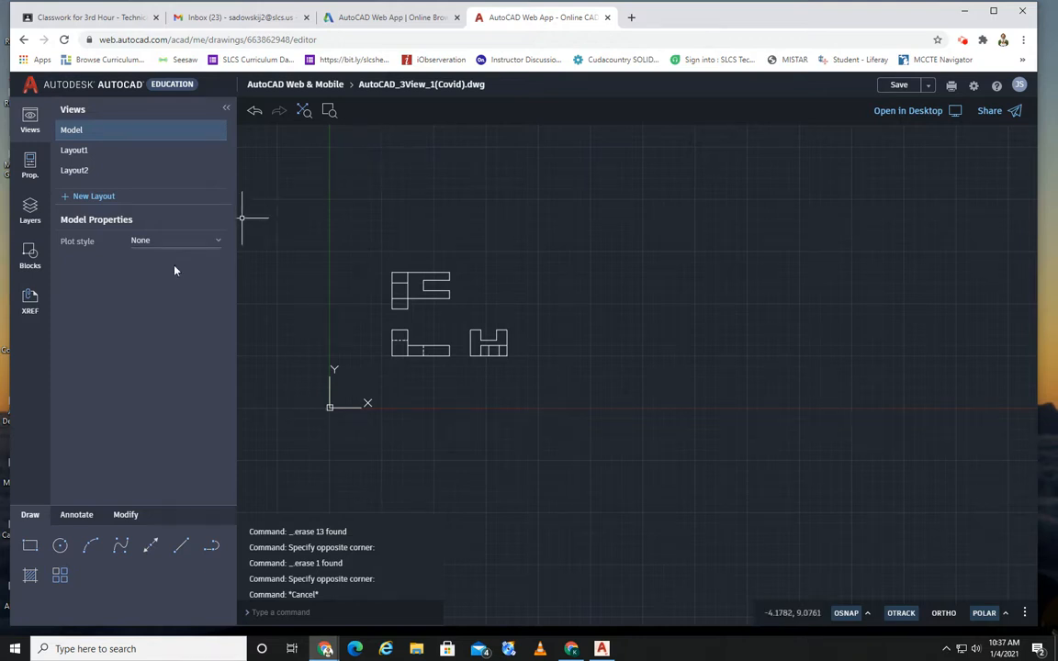
click(30, 257)
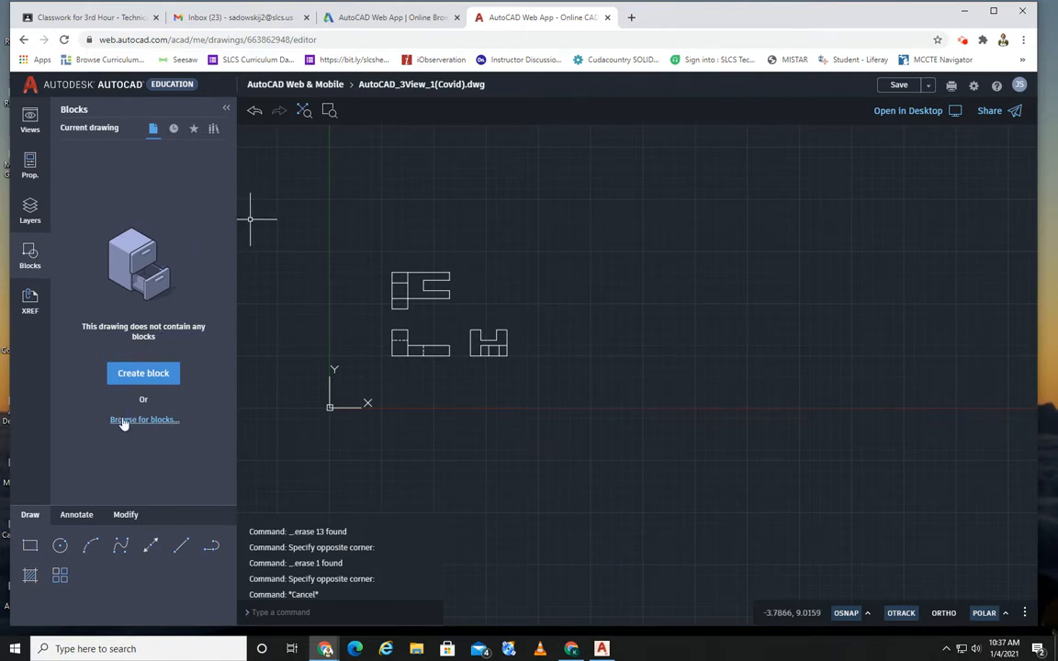
mouse_move(125, 426)
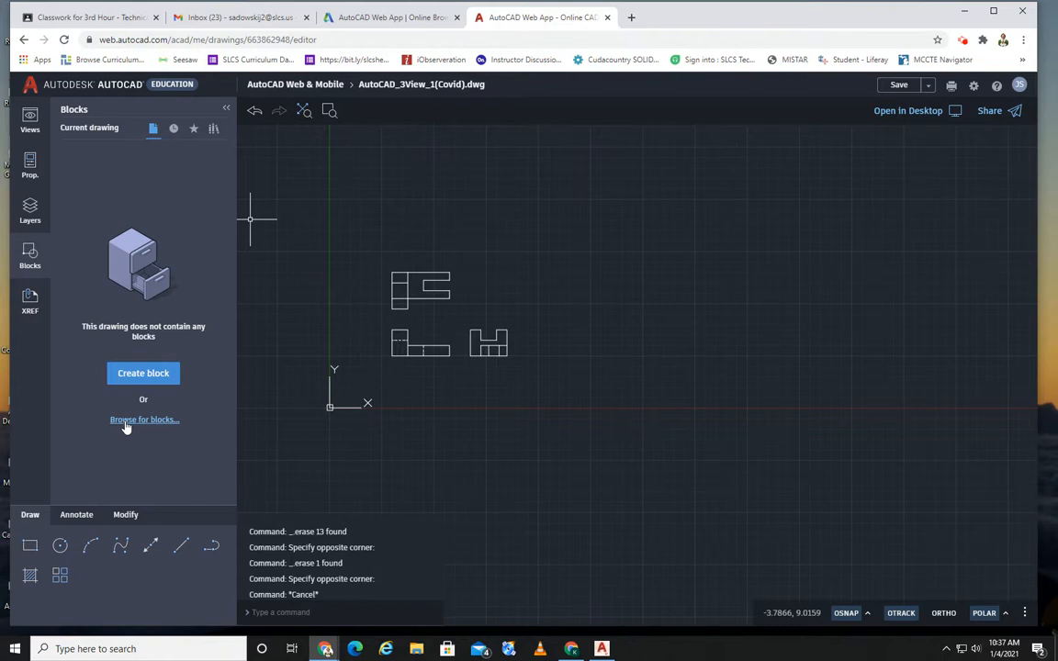
- Browse for blocks and insert Border & Titleblock.dwg
click(144, 420)
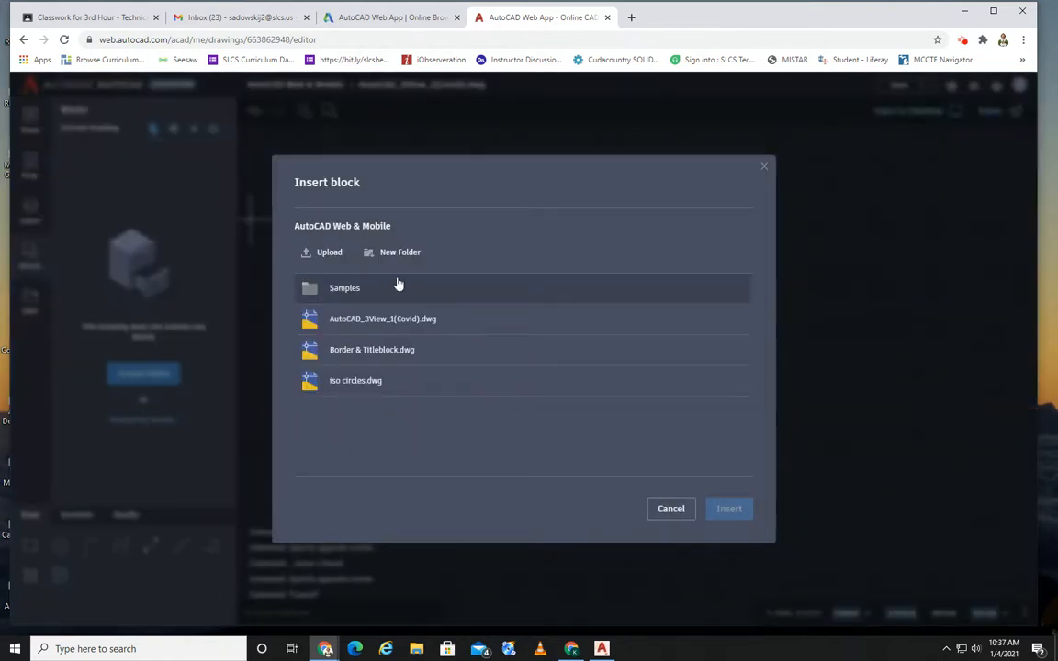
click(372, 349)
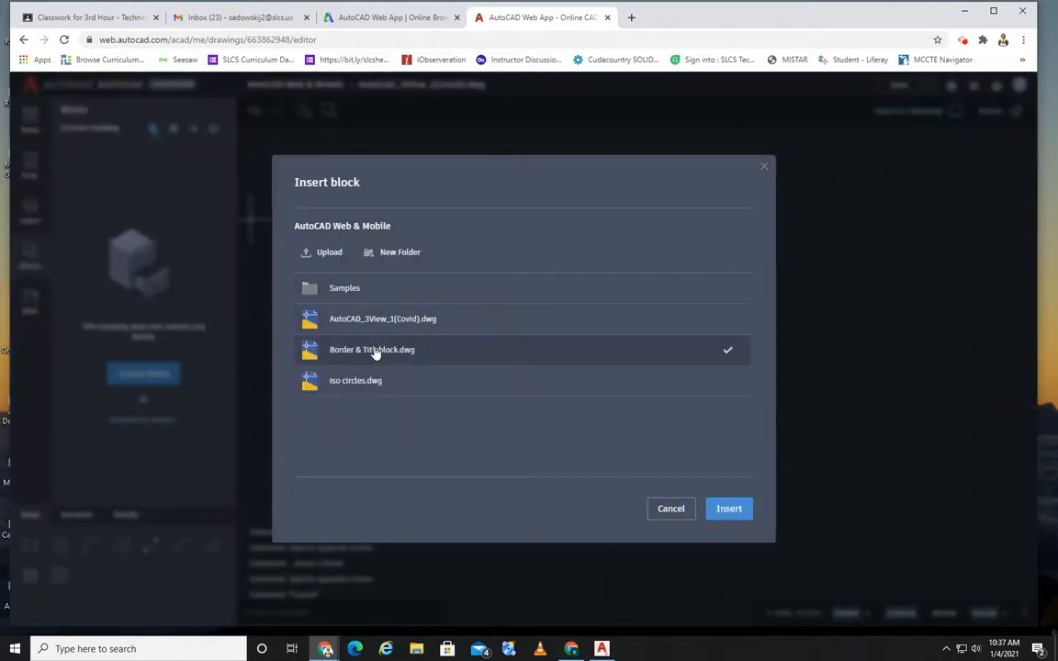
click(729, 508)
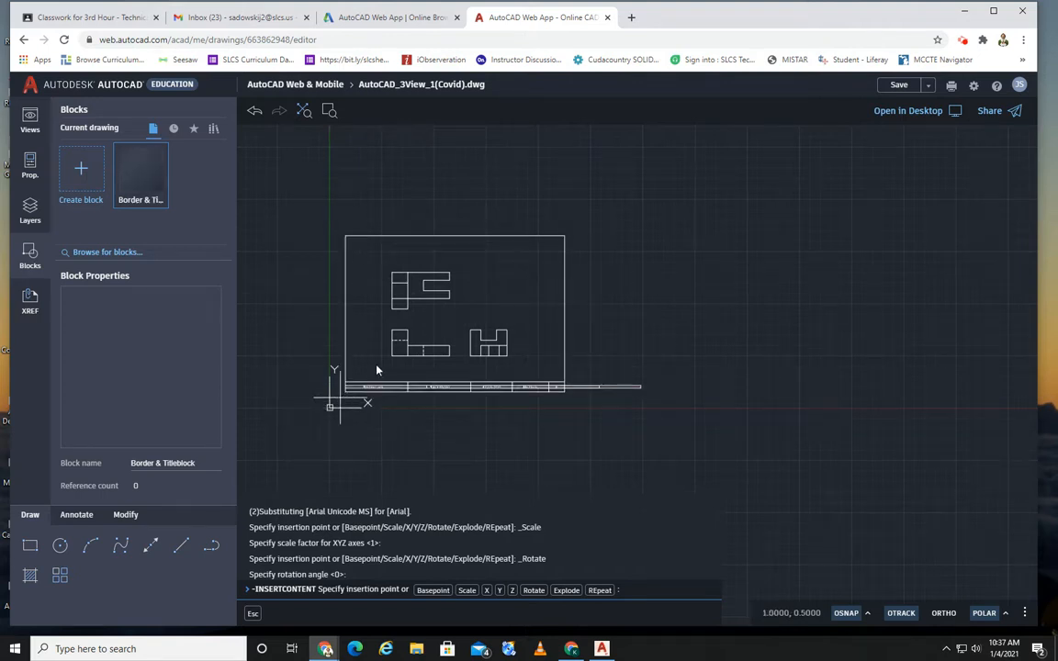
mouse_move(327, 425)
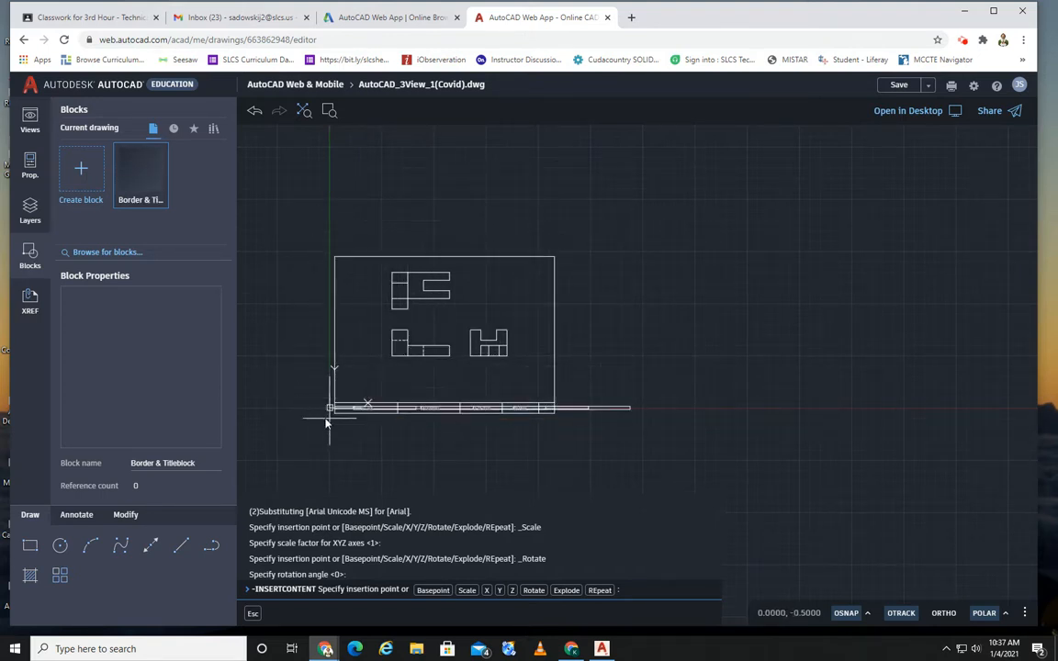
mouse_move(338, 411)
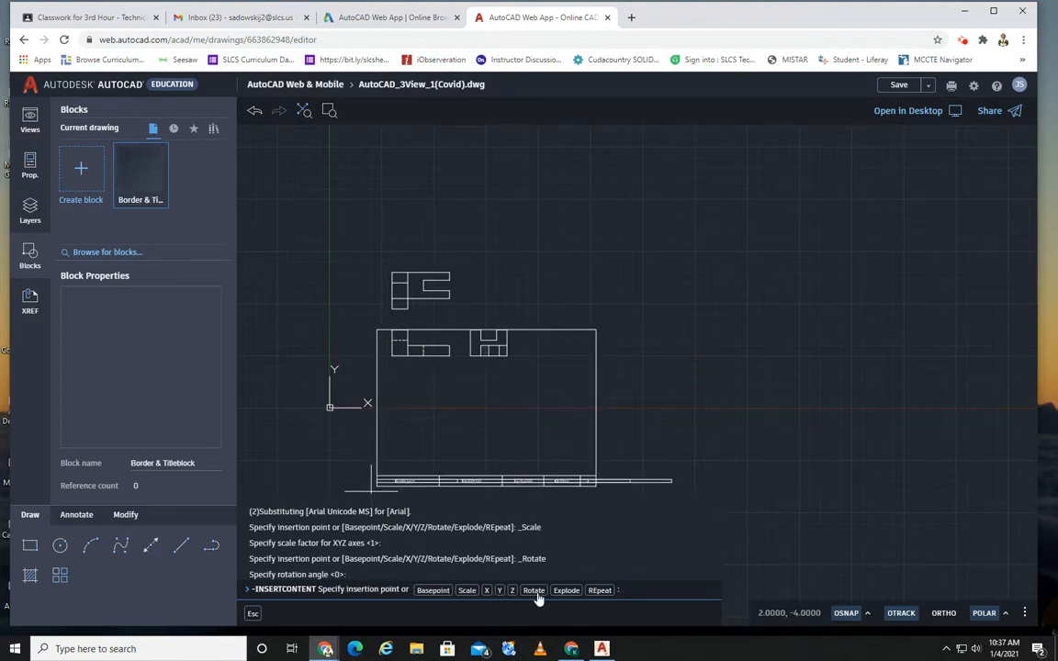
mouse_move(399, 598)
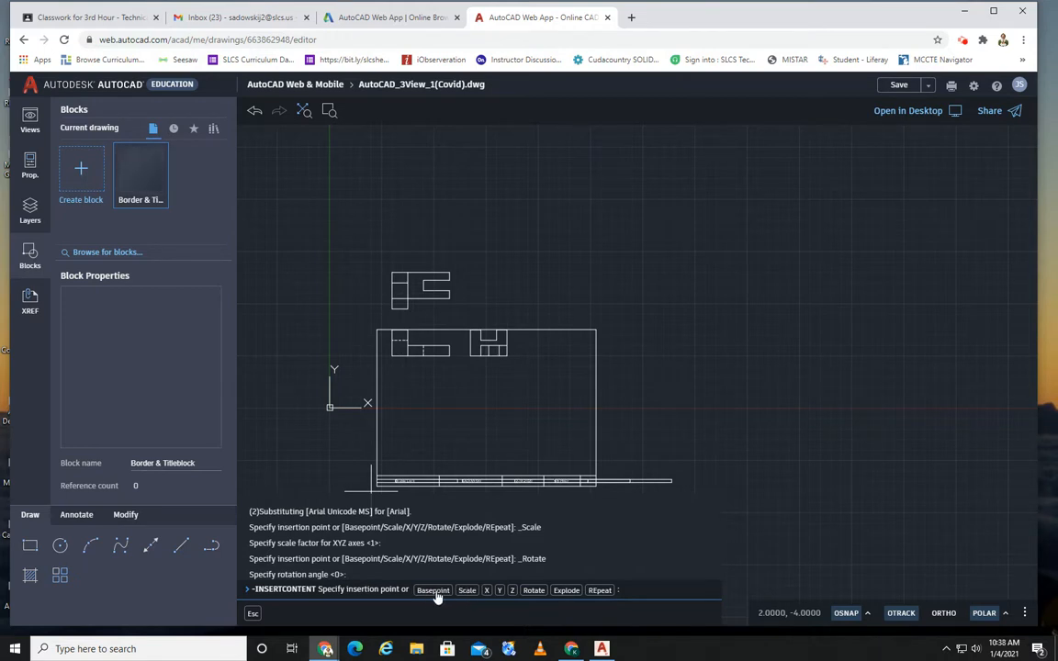
mouse_move(556, 361)
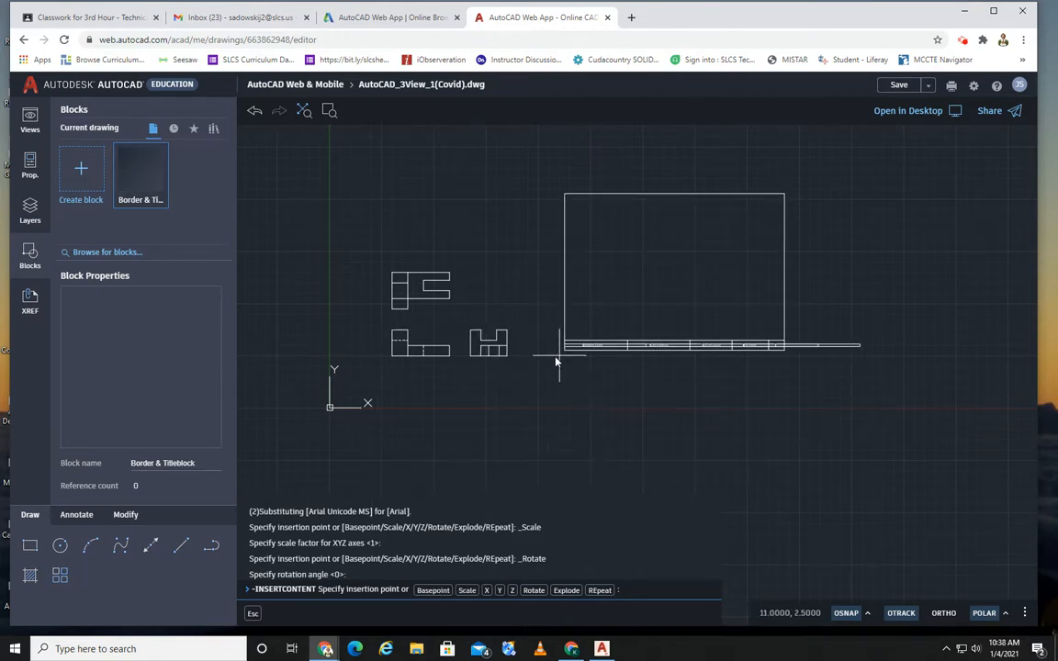
mouse_move(509, 370)
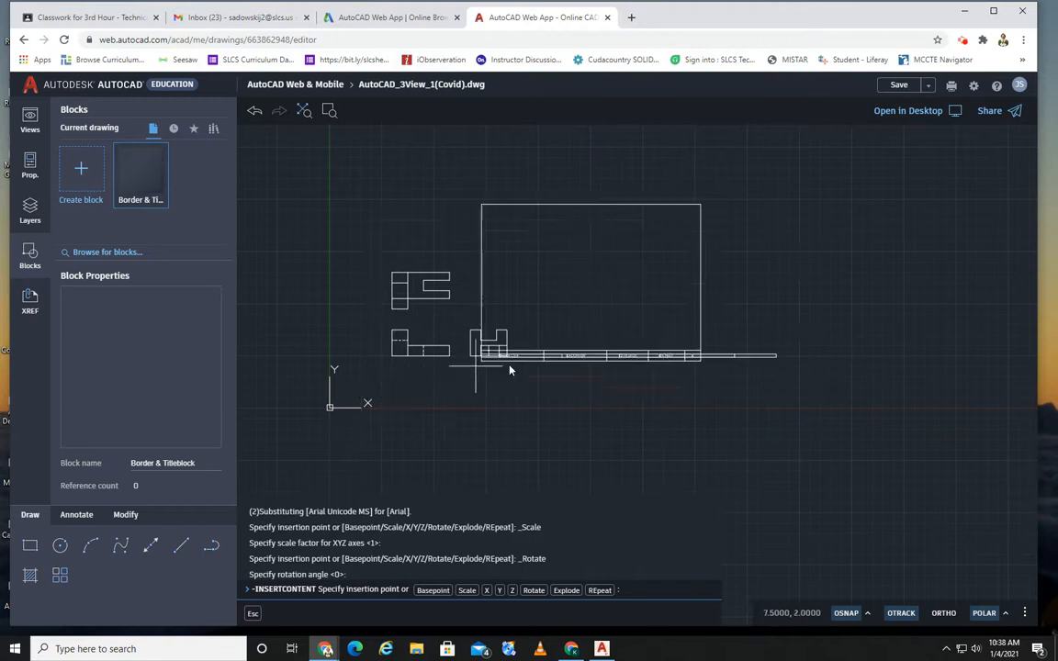
mouse_move(604, 305)
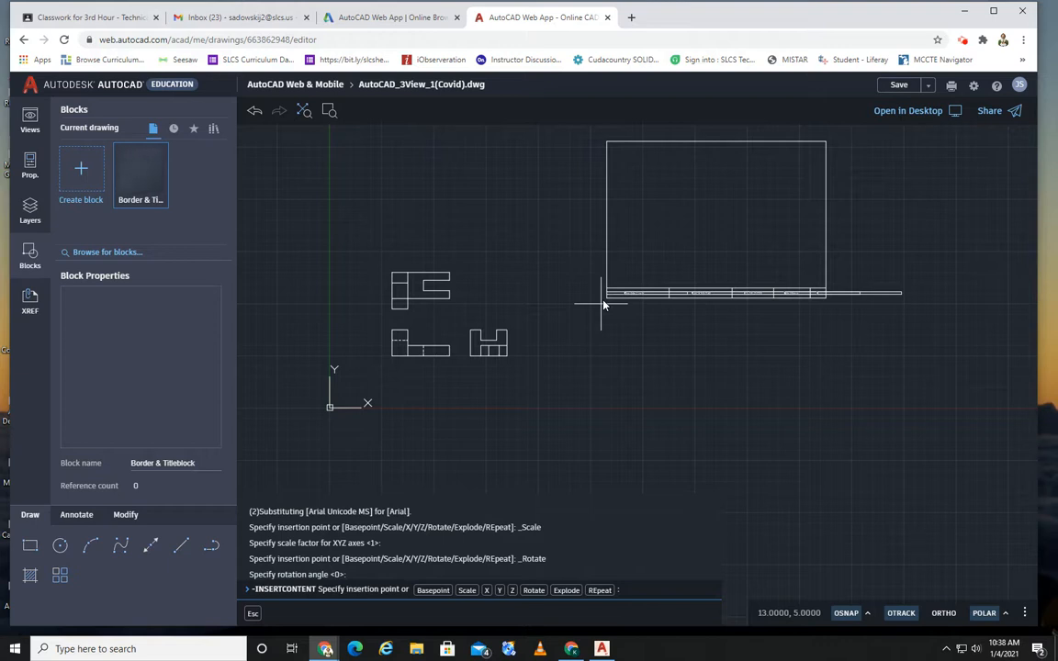
mouse_move(443, 592)
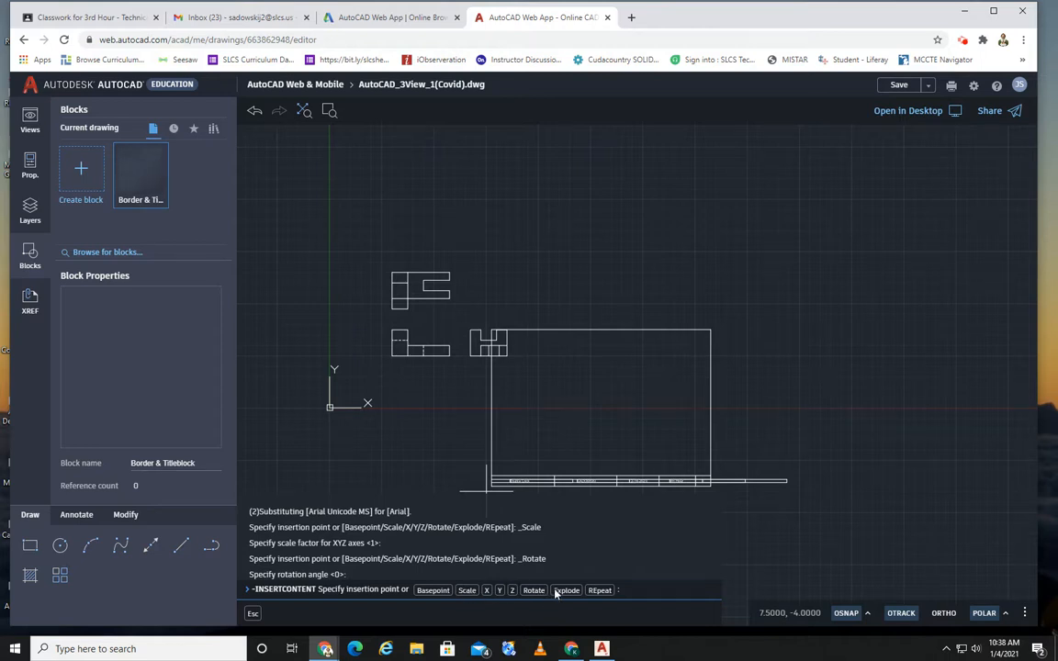
mouse_move(570, 595)
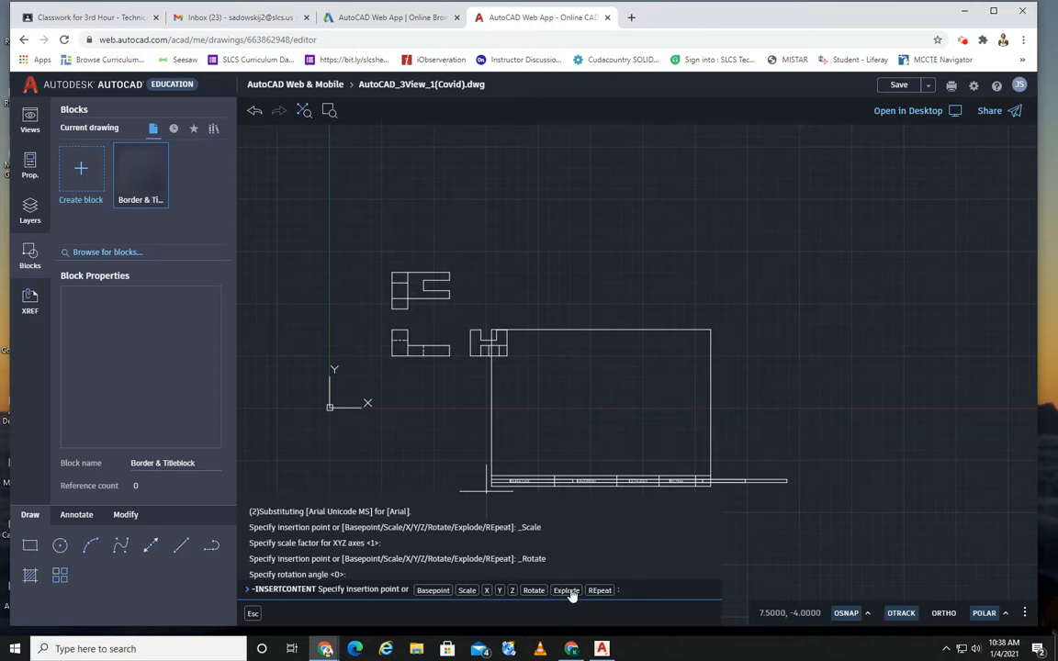
mouse_move(460, 202)
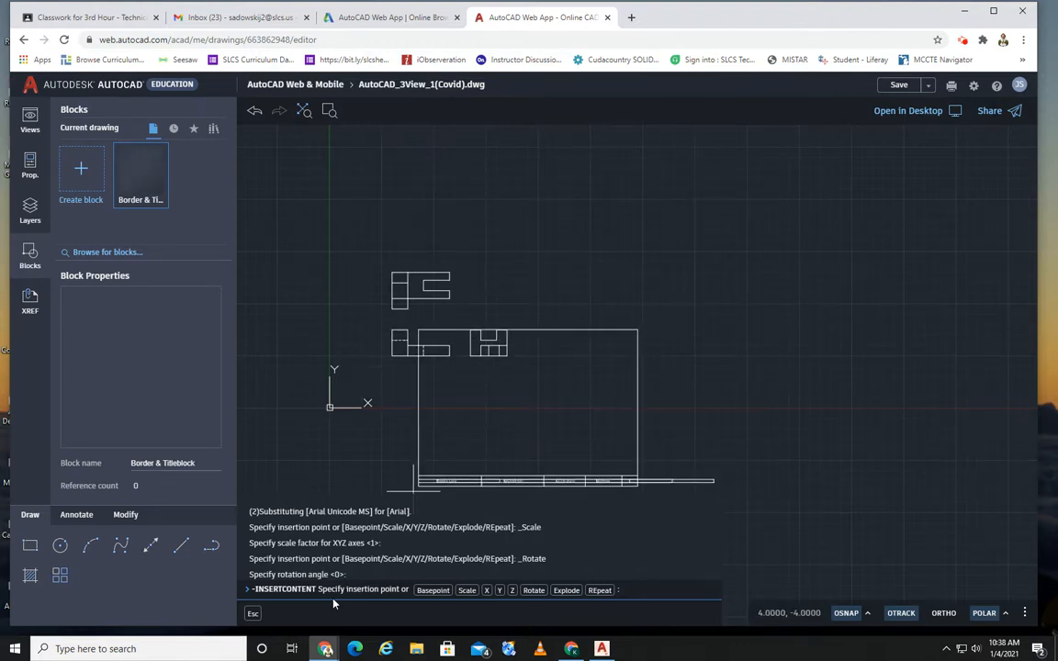
mouse_move(615, 352)
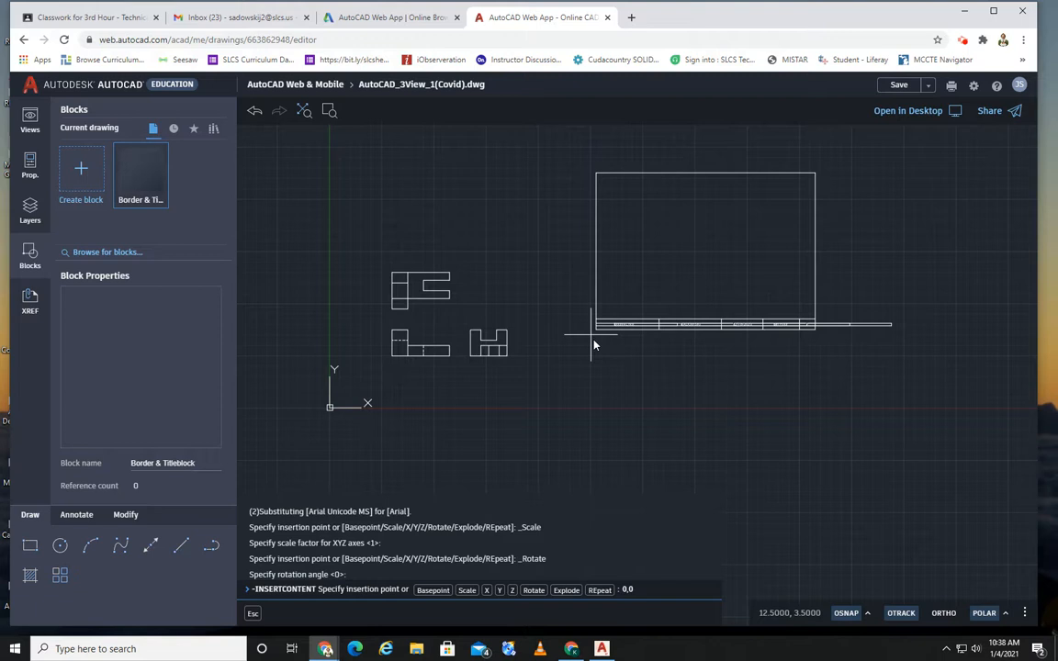
- Place the Border & Titleblock block at insertion point 0,0
click(395, 361)
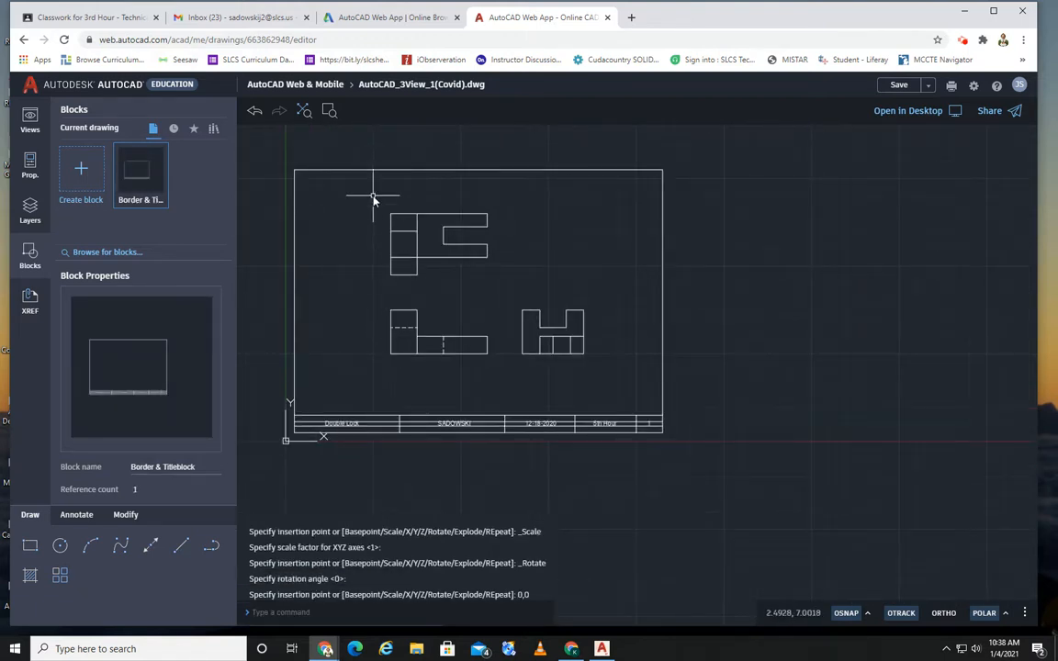
- Window-select the three views (39 objects) to move them inside the border
drag(374, 200, 609, 390)
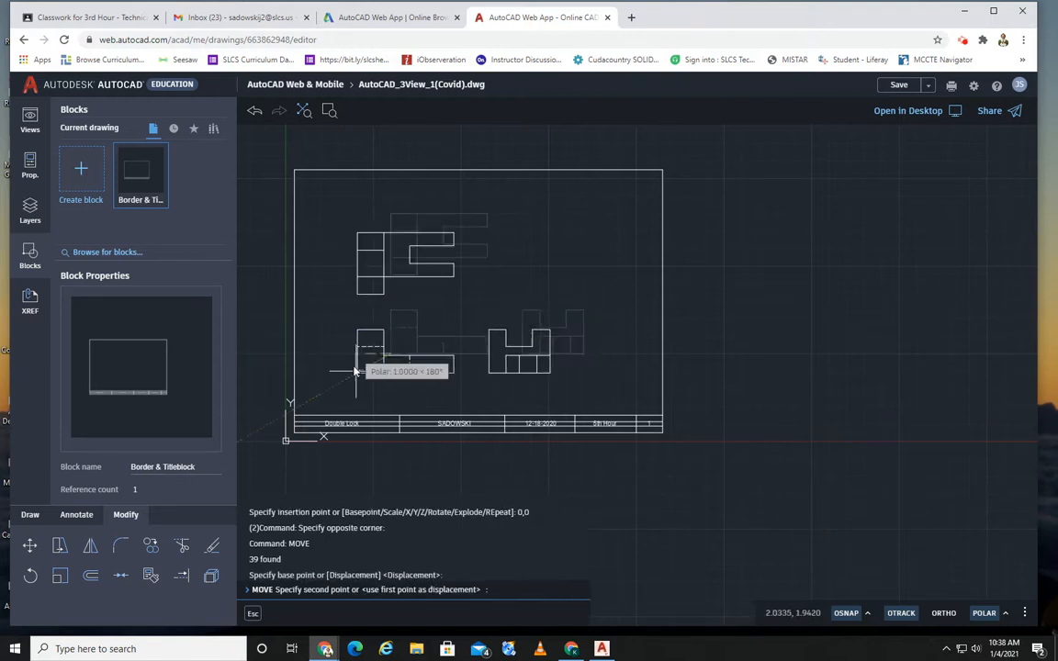
mouse_move(386, 368)
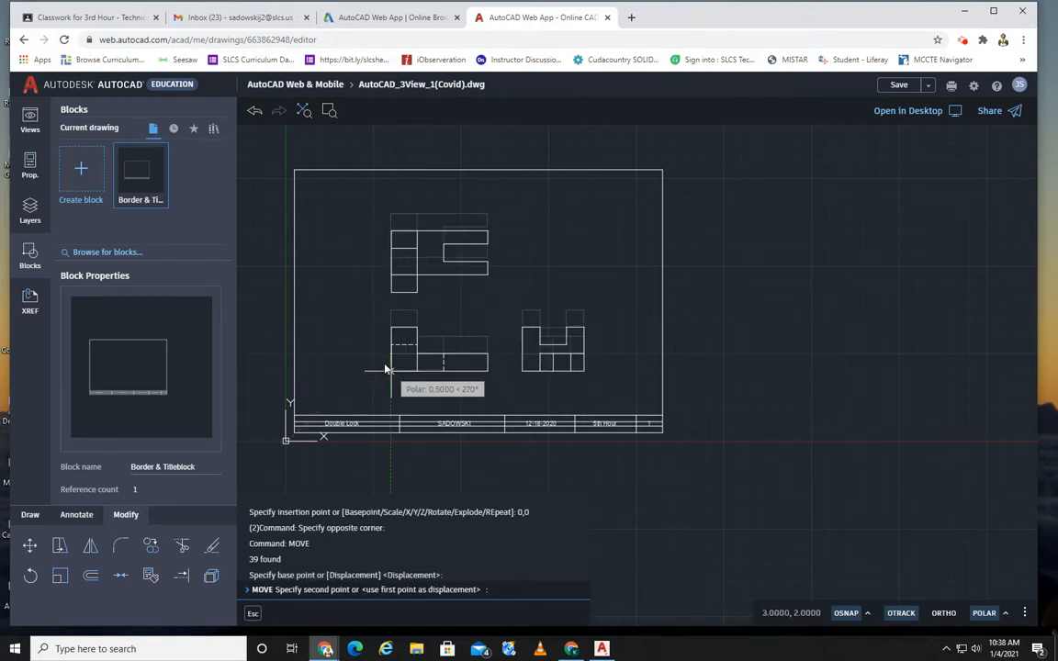
mouse_move(375, 367)
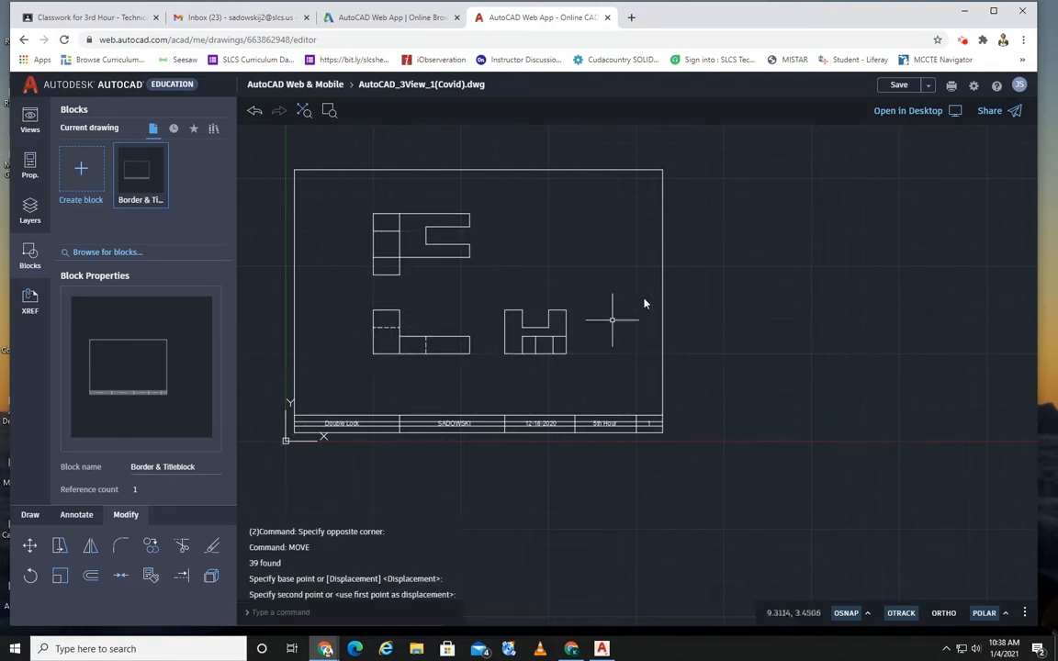
mouse_move(353, 418)
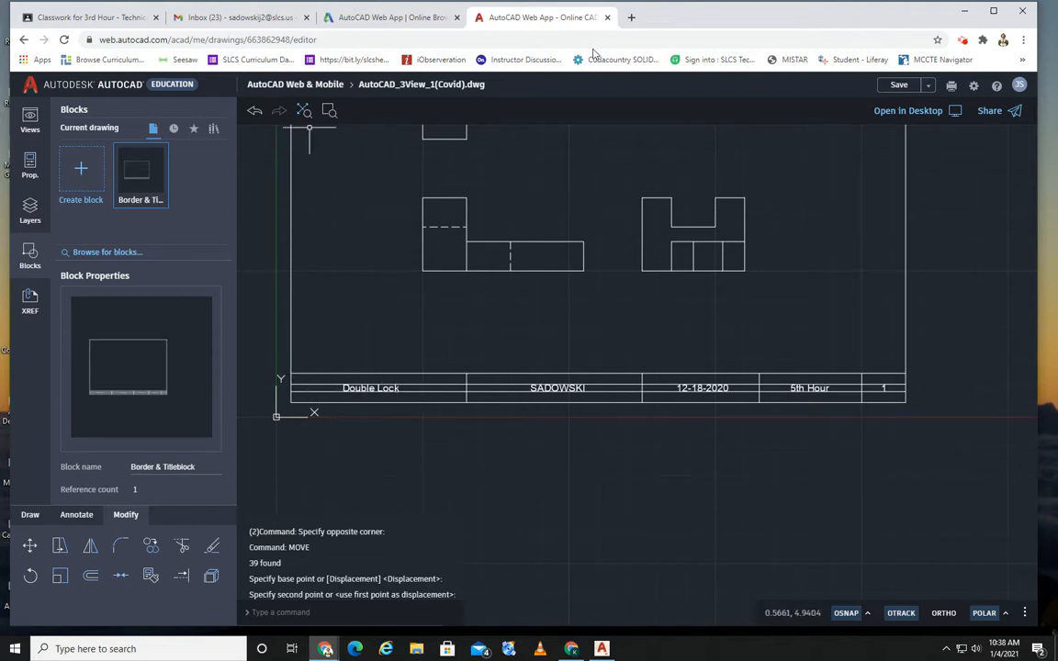
mouse_move(1029, 496)
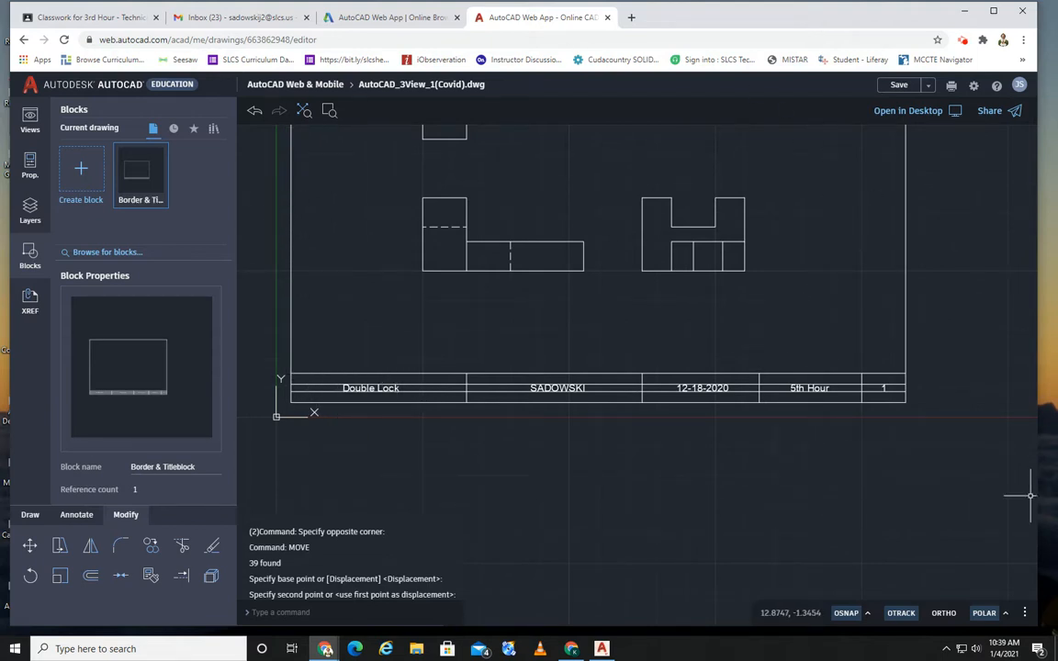
mouse_move(260, 377)
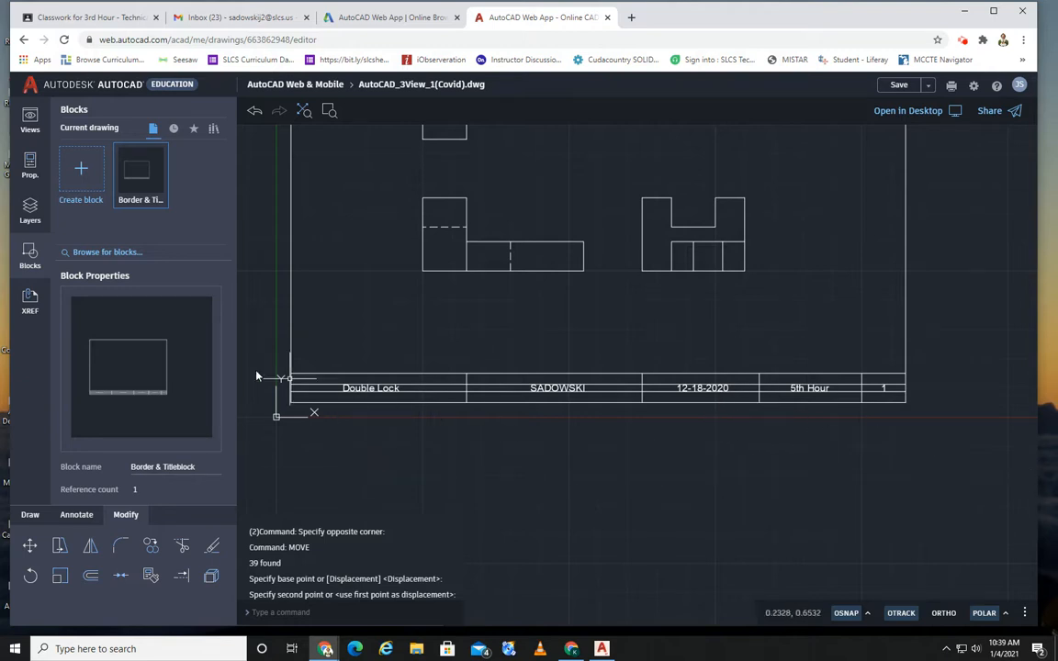
mouse_move(370, 388)
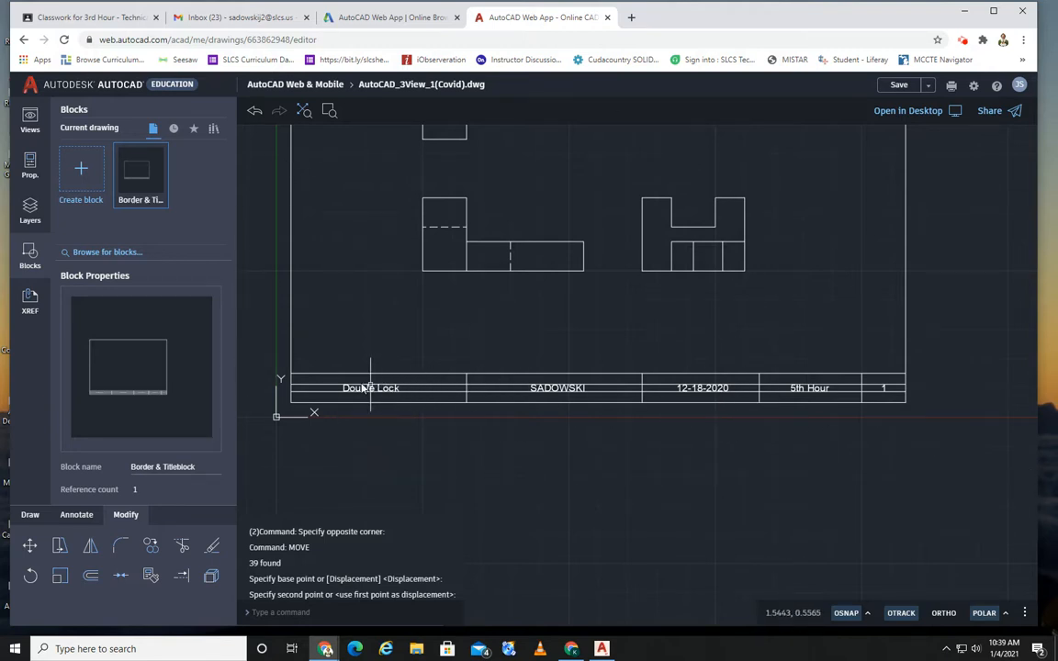
mouse_move(358, 377)
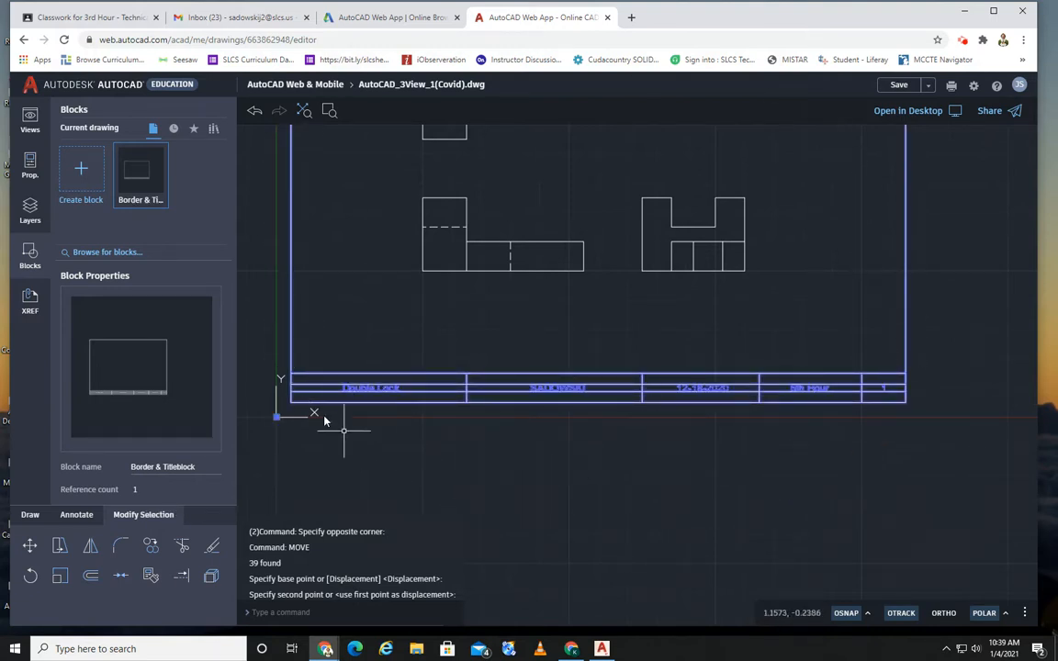
mouse_move(391, 397)
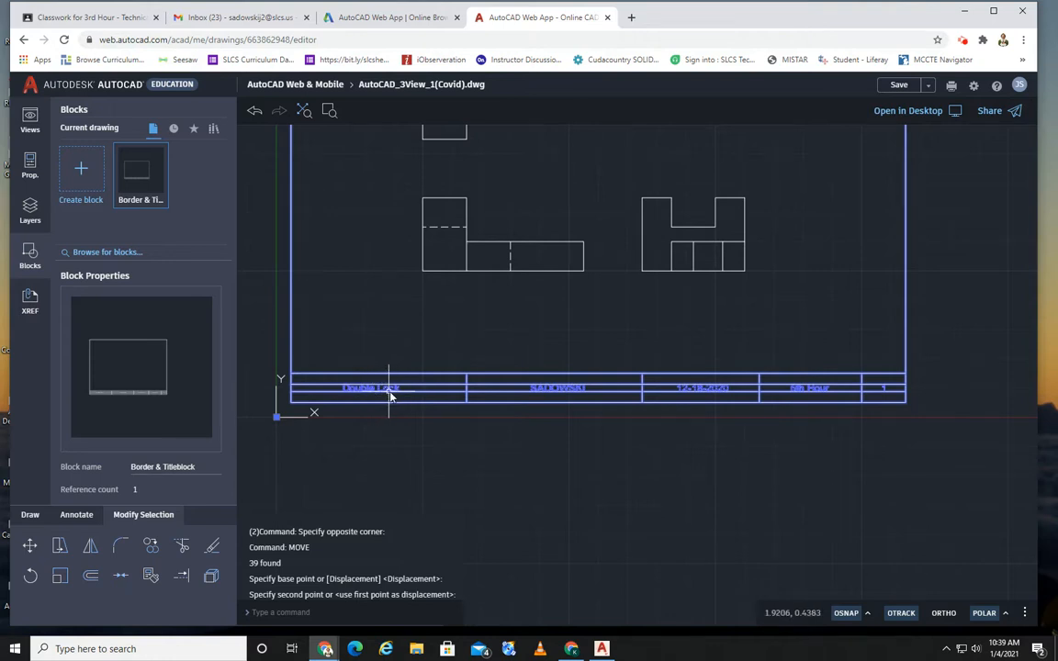
key(Escape)
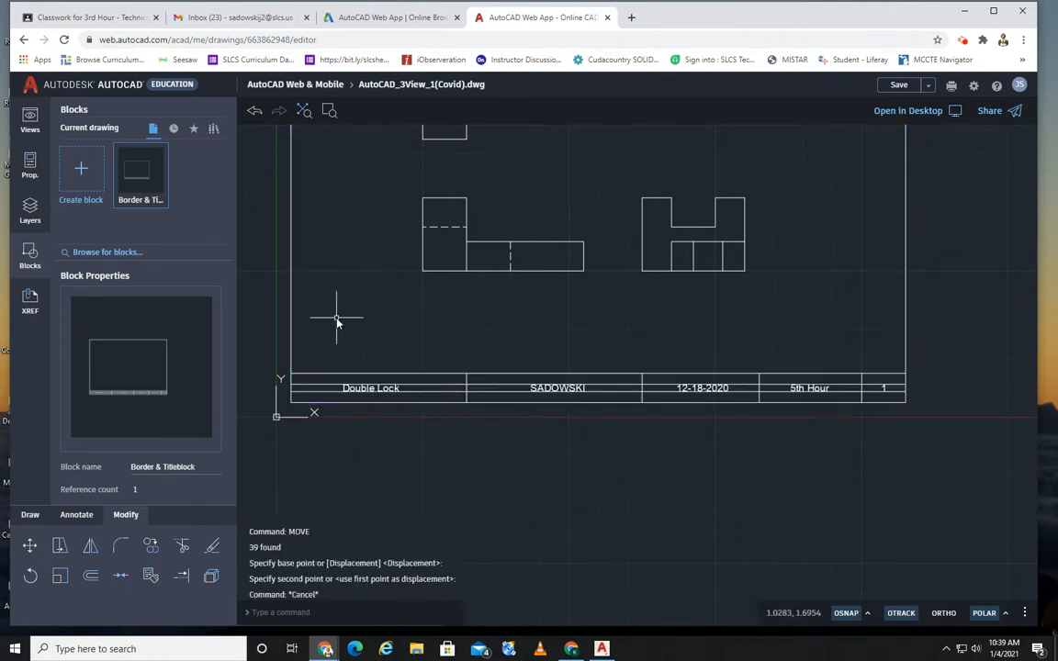
- Start EXPLODE on the Border & Titleblock block
text(expl)
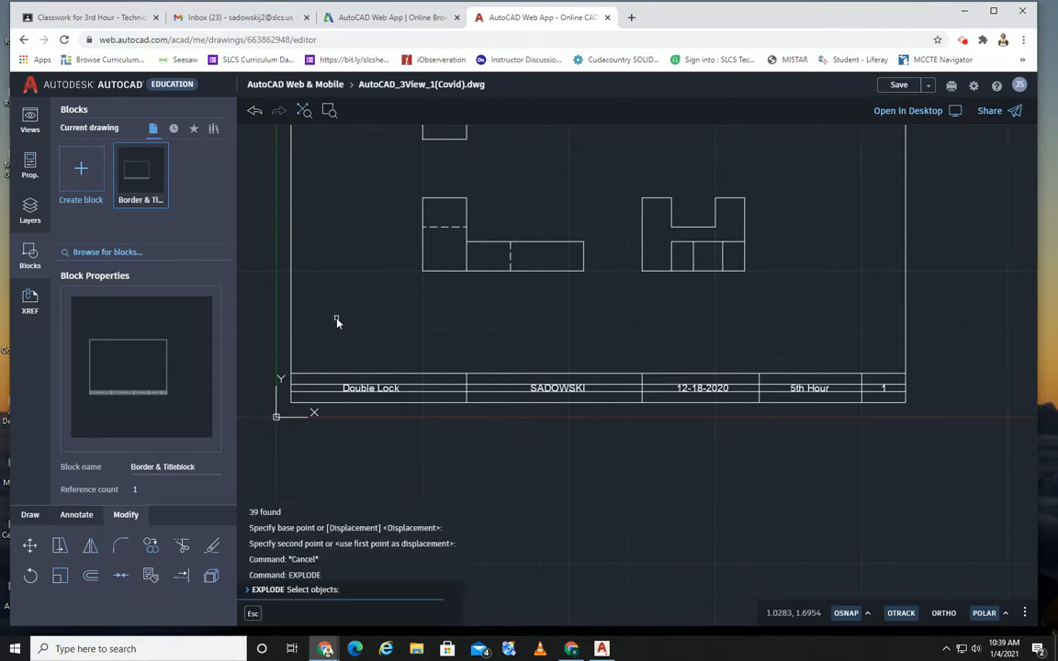
mouse_move(441, 301)
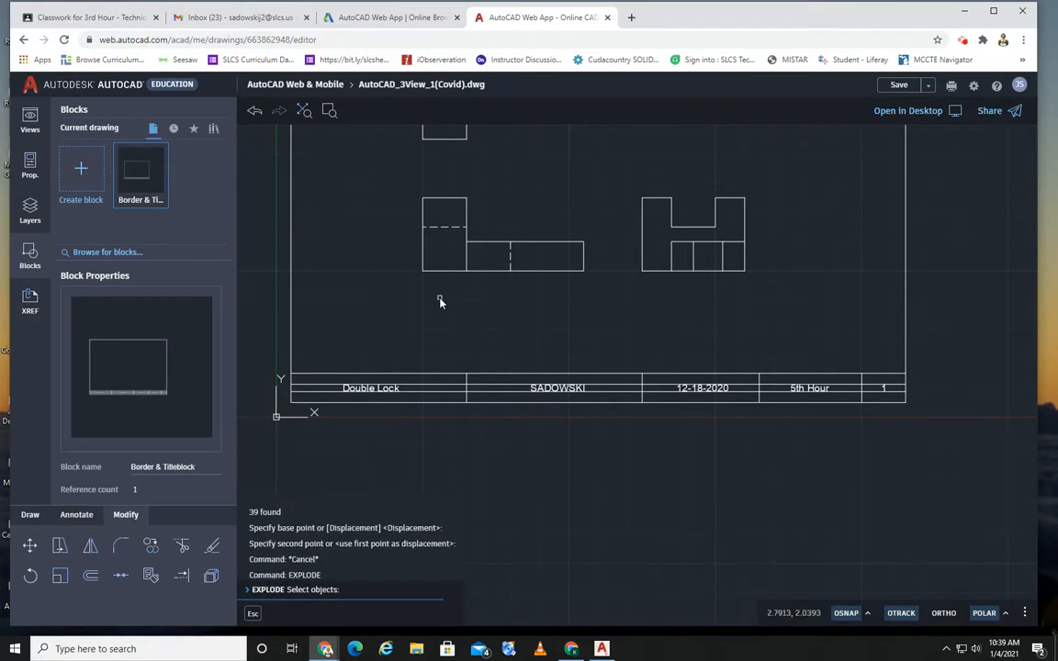
mouse_move(910, 296)
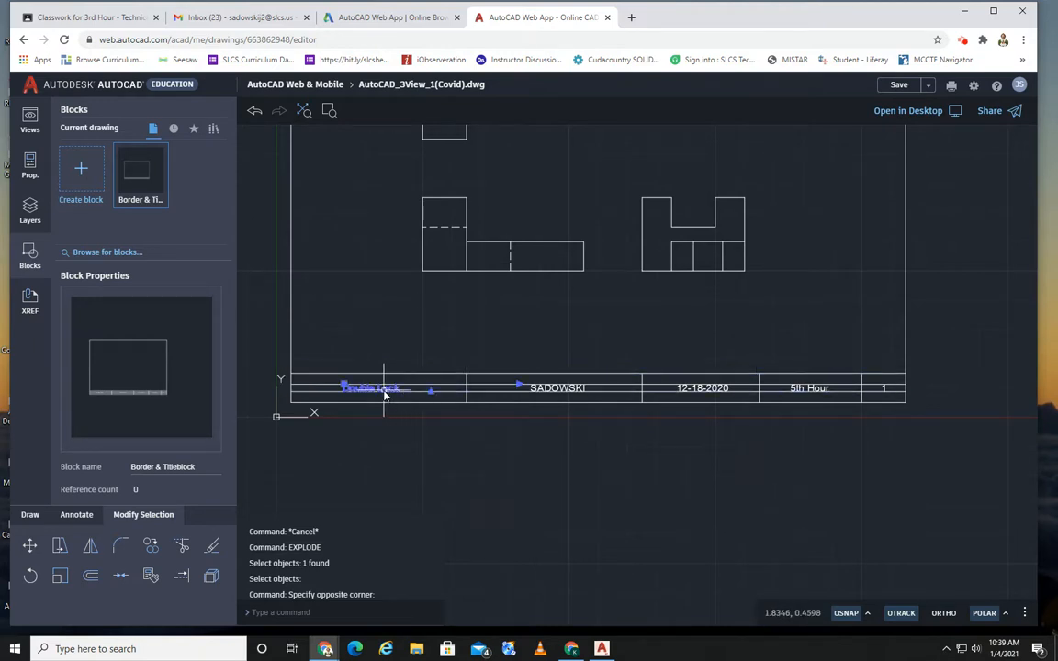
double_click(371, 387)
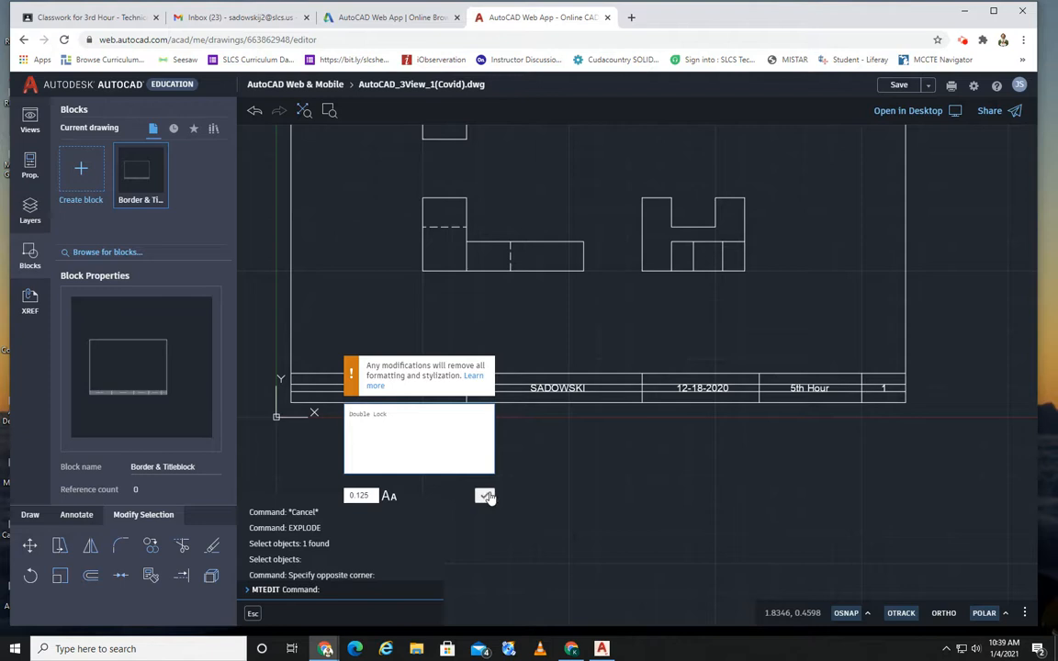
click(485, 496)
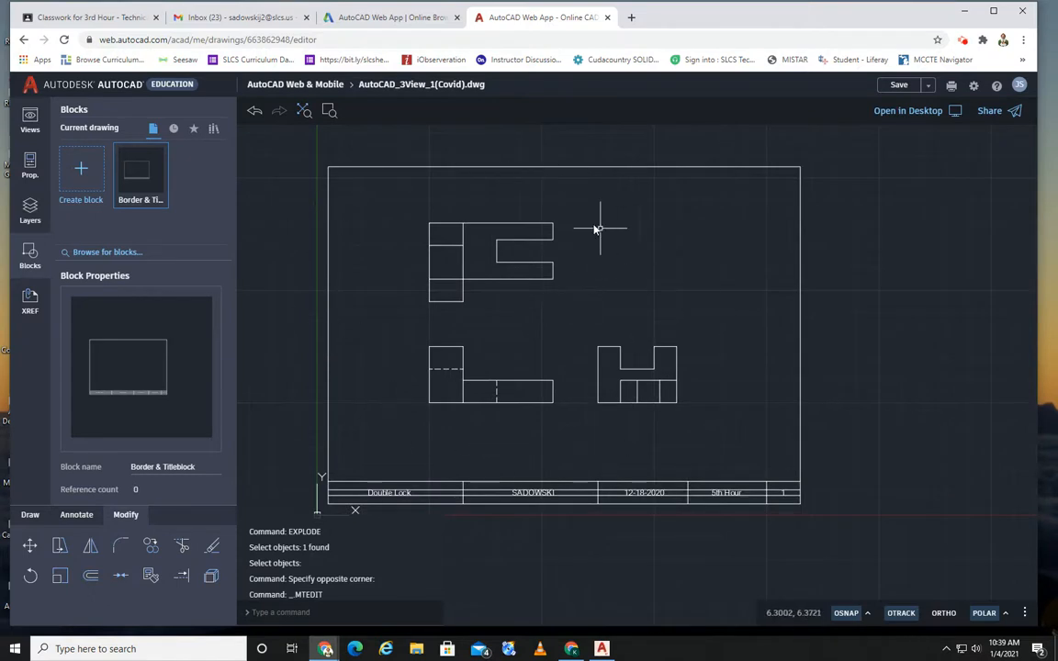
mouse_move(1022, 197)
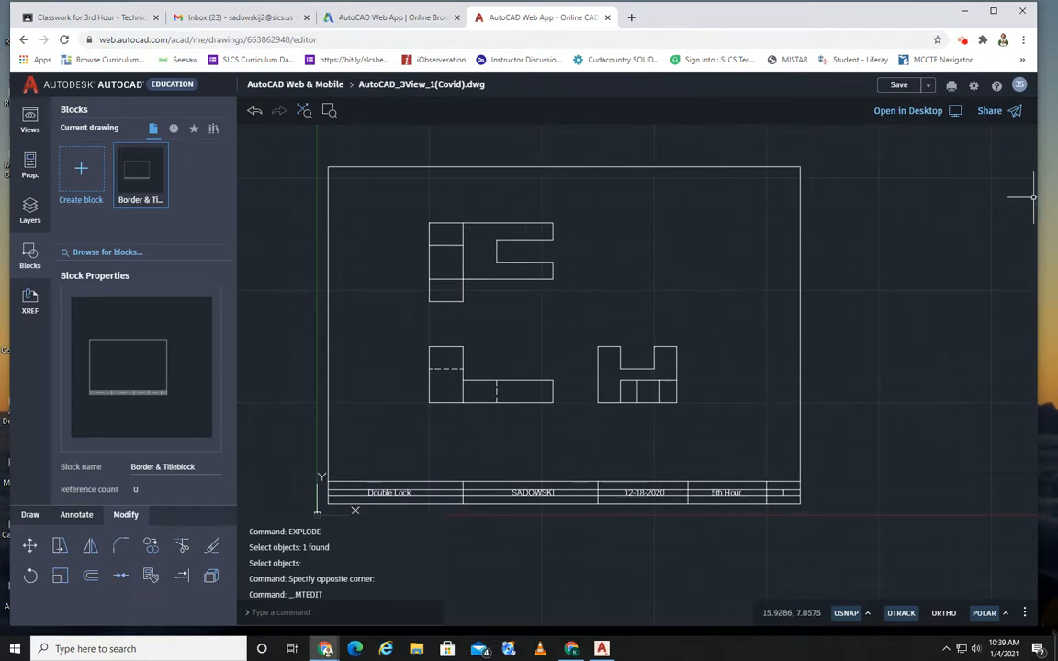